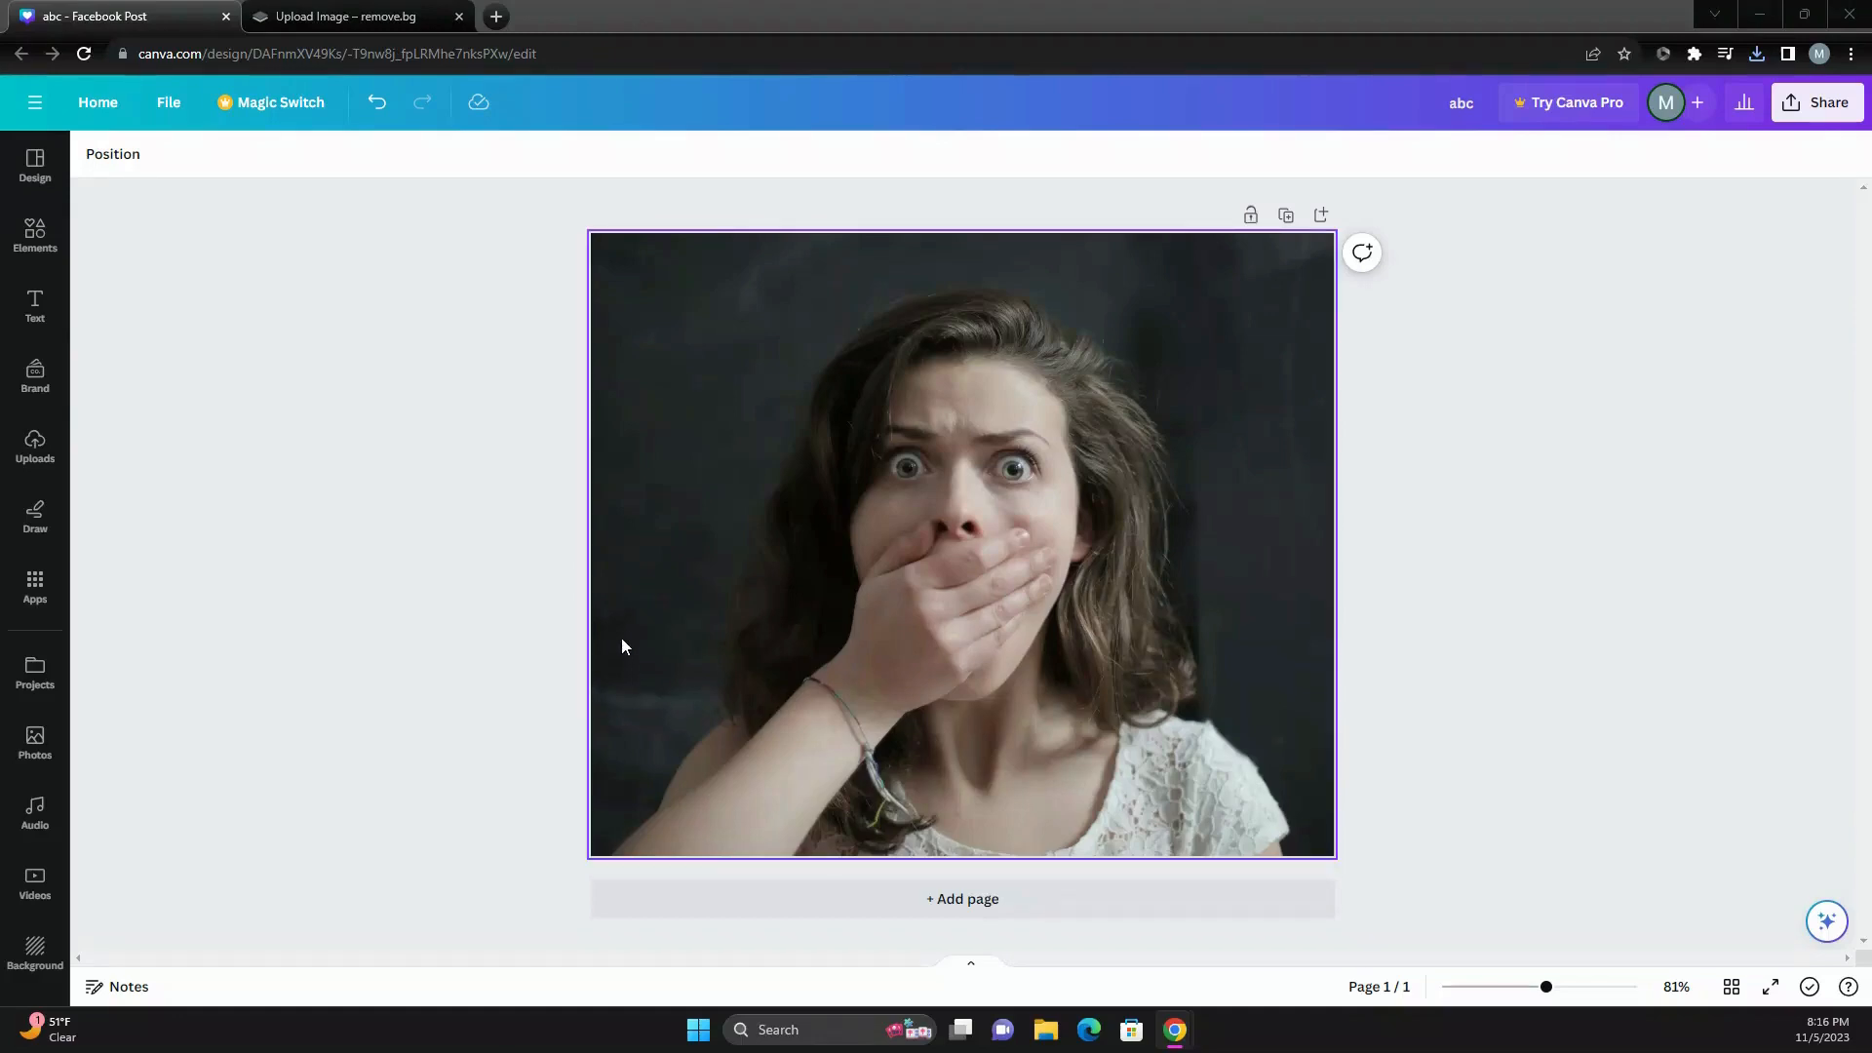
mouse_move(655, 499)
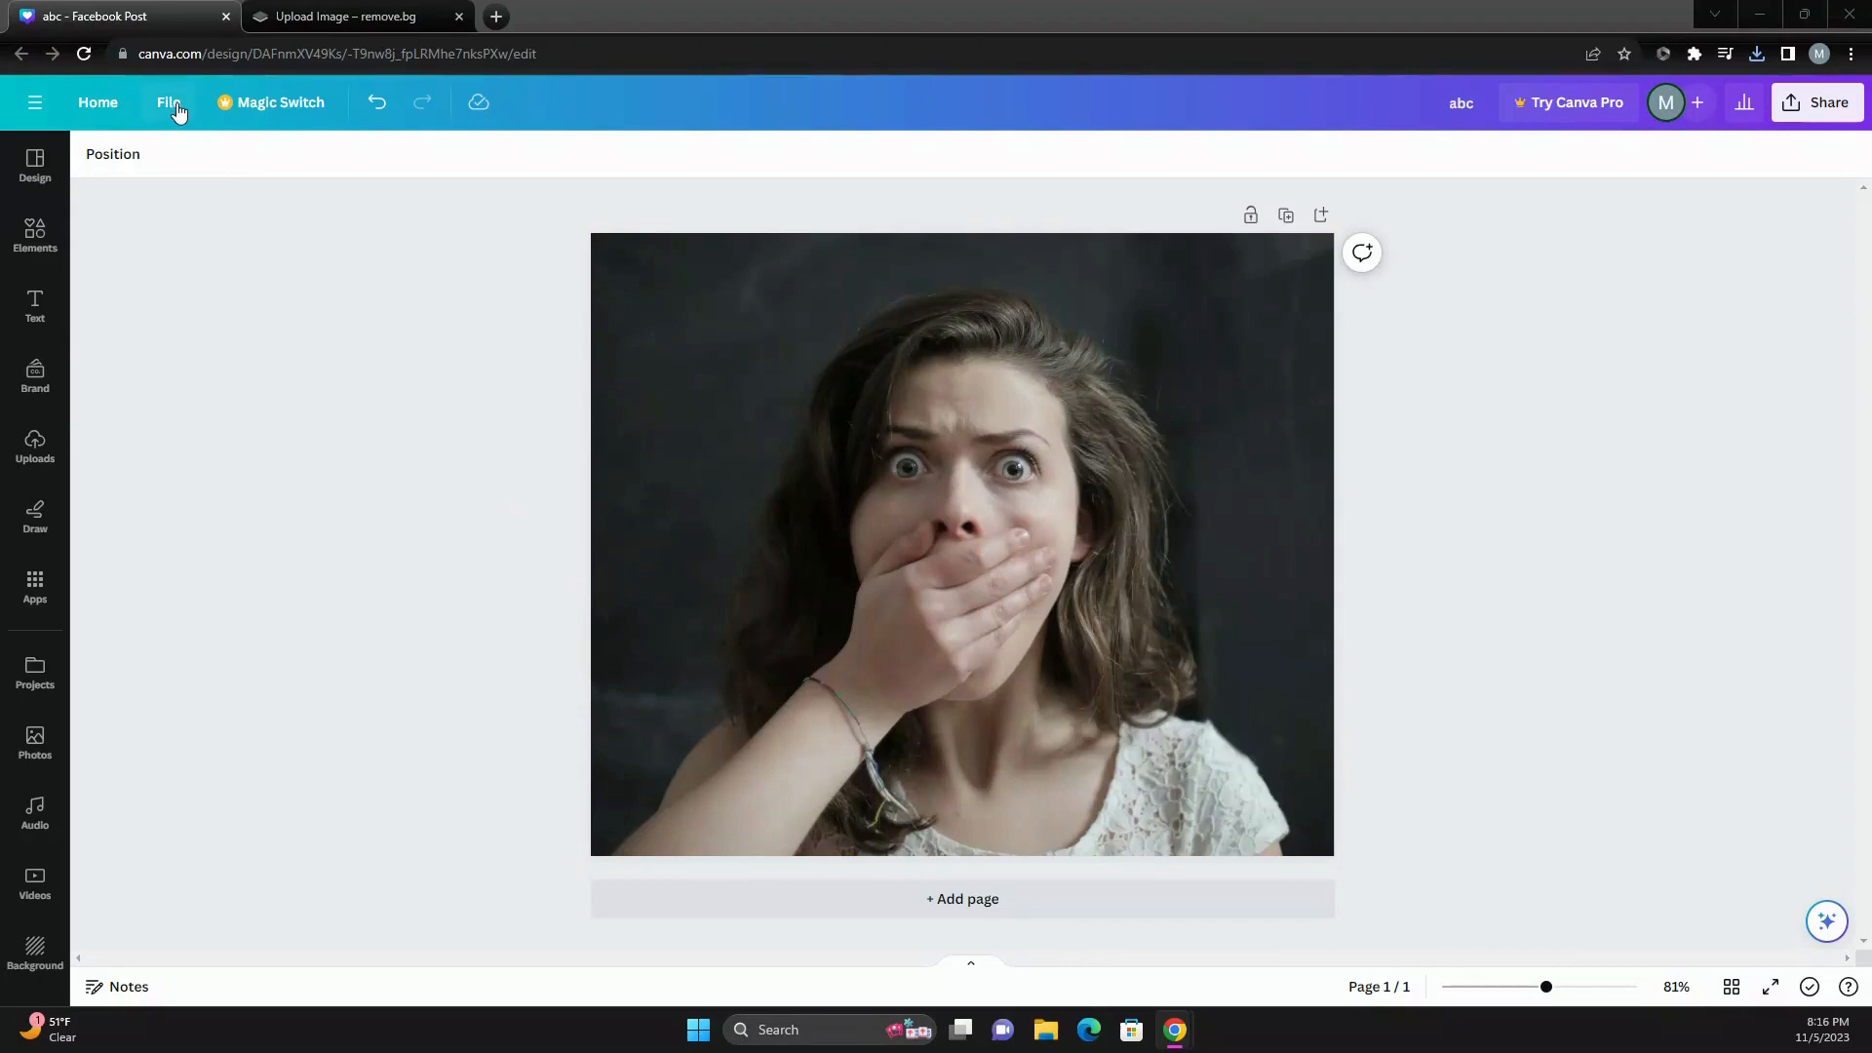
Export the 'abc' design from Canva as a PNG via File > Download.
click(168, 102)
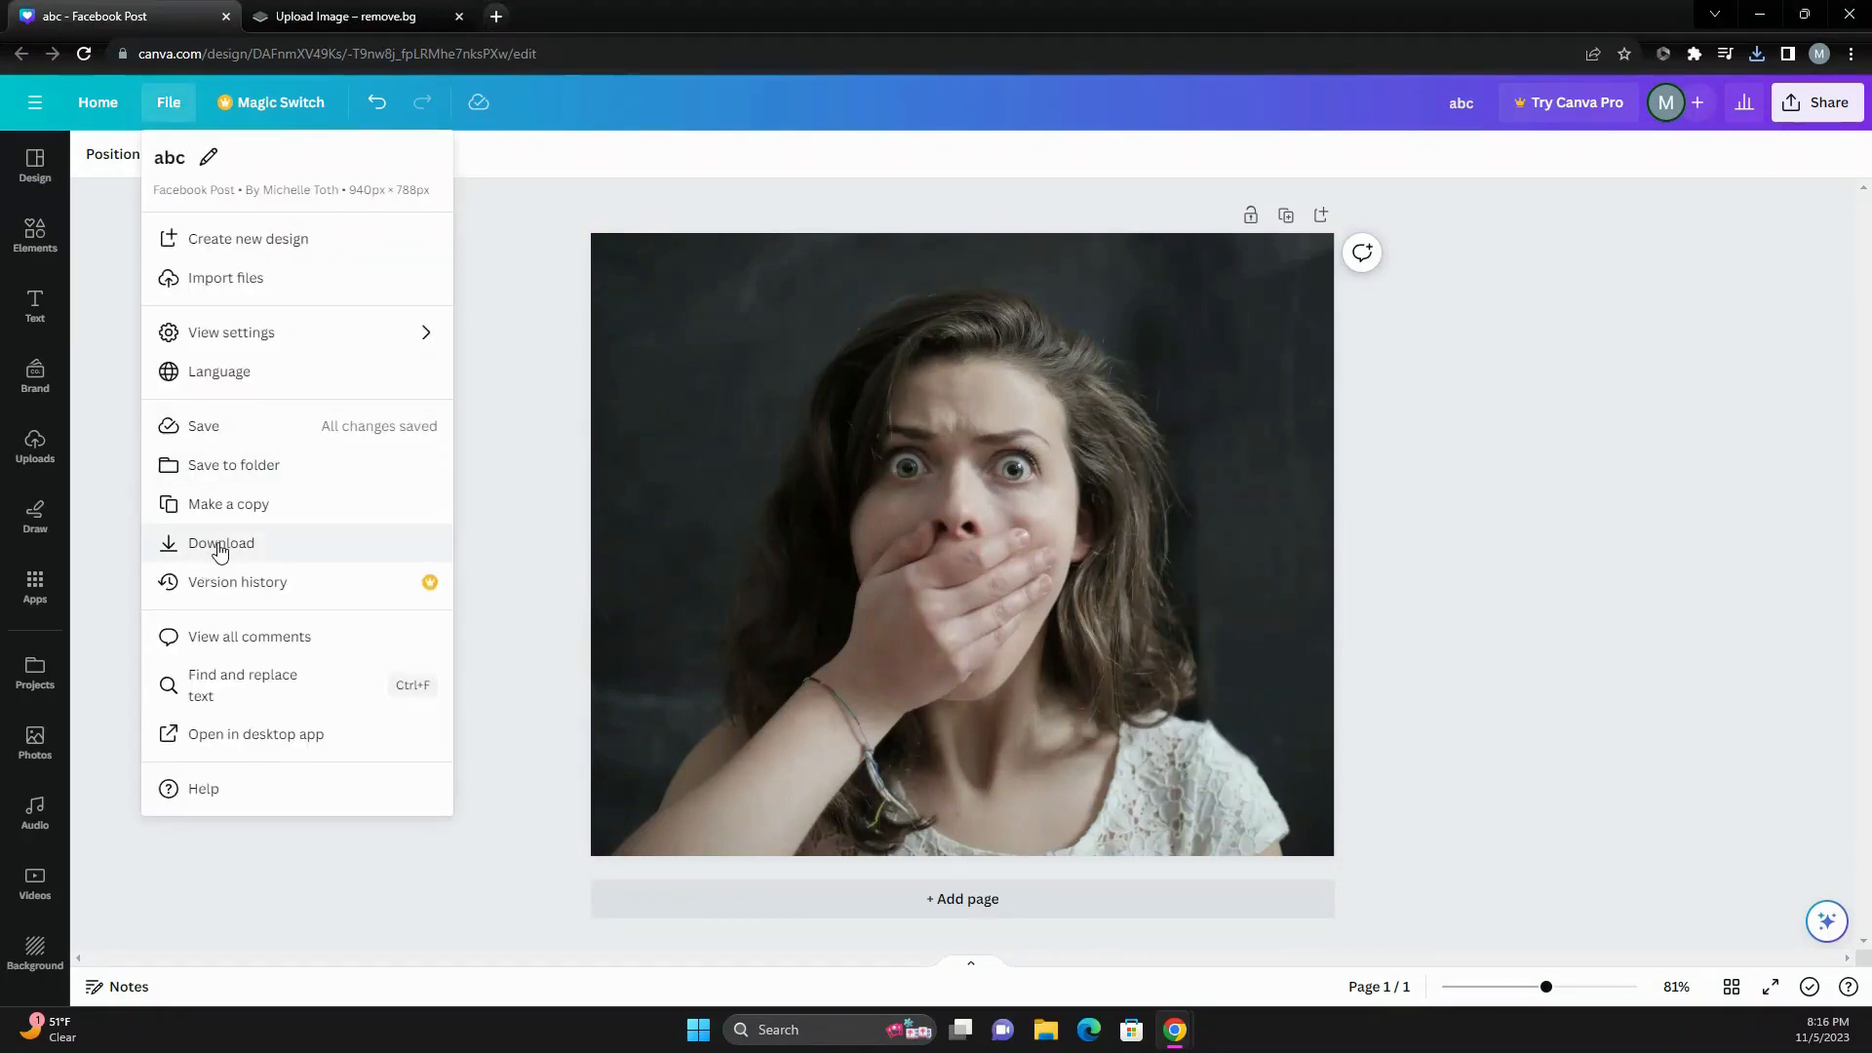
click(219, 542)
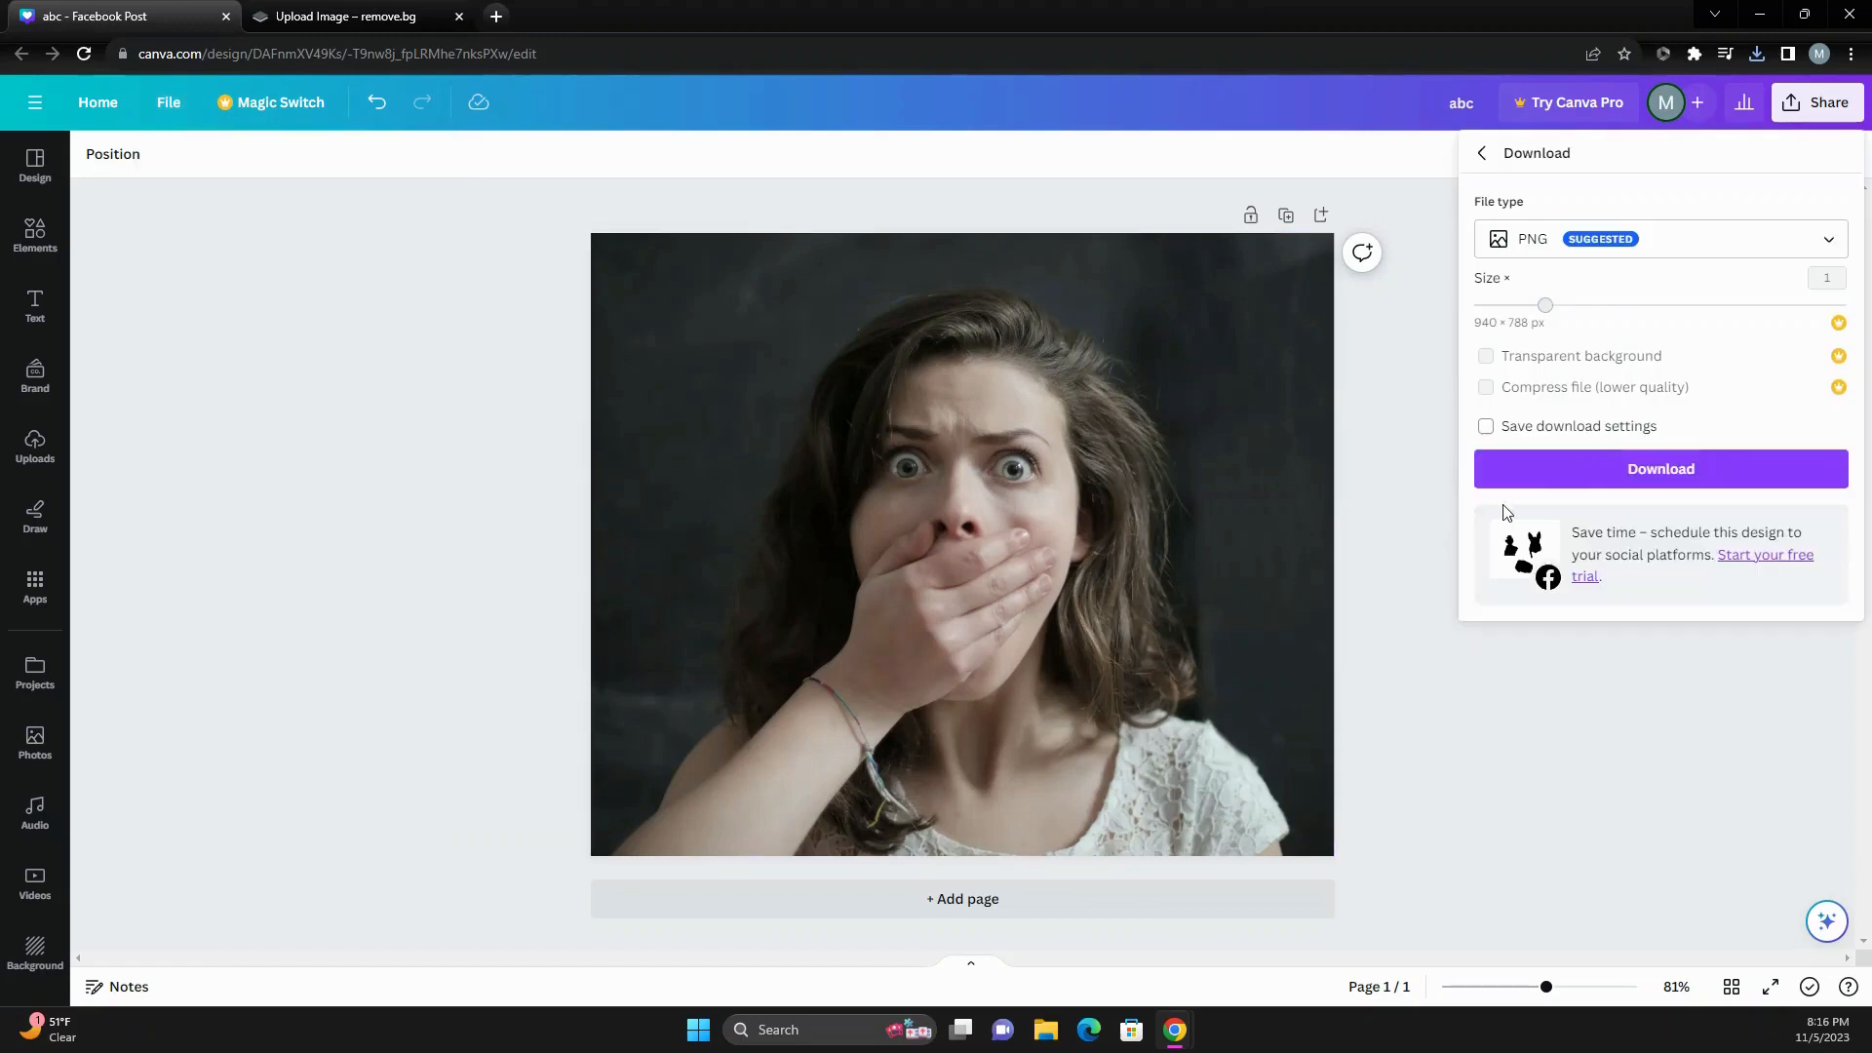
click(1661, 468)
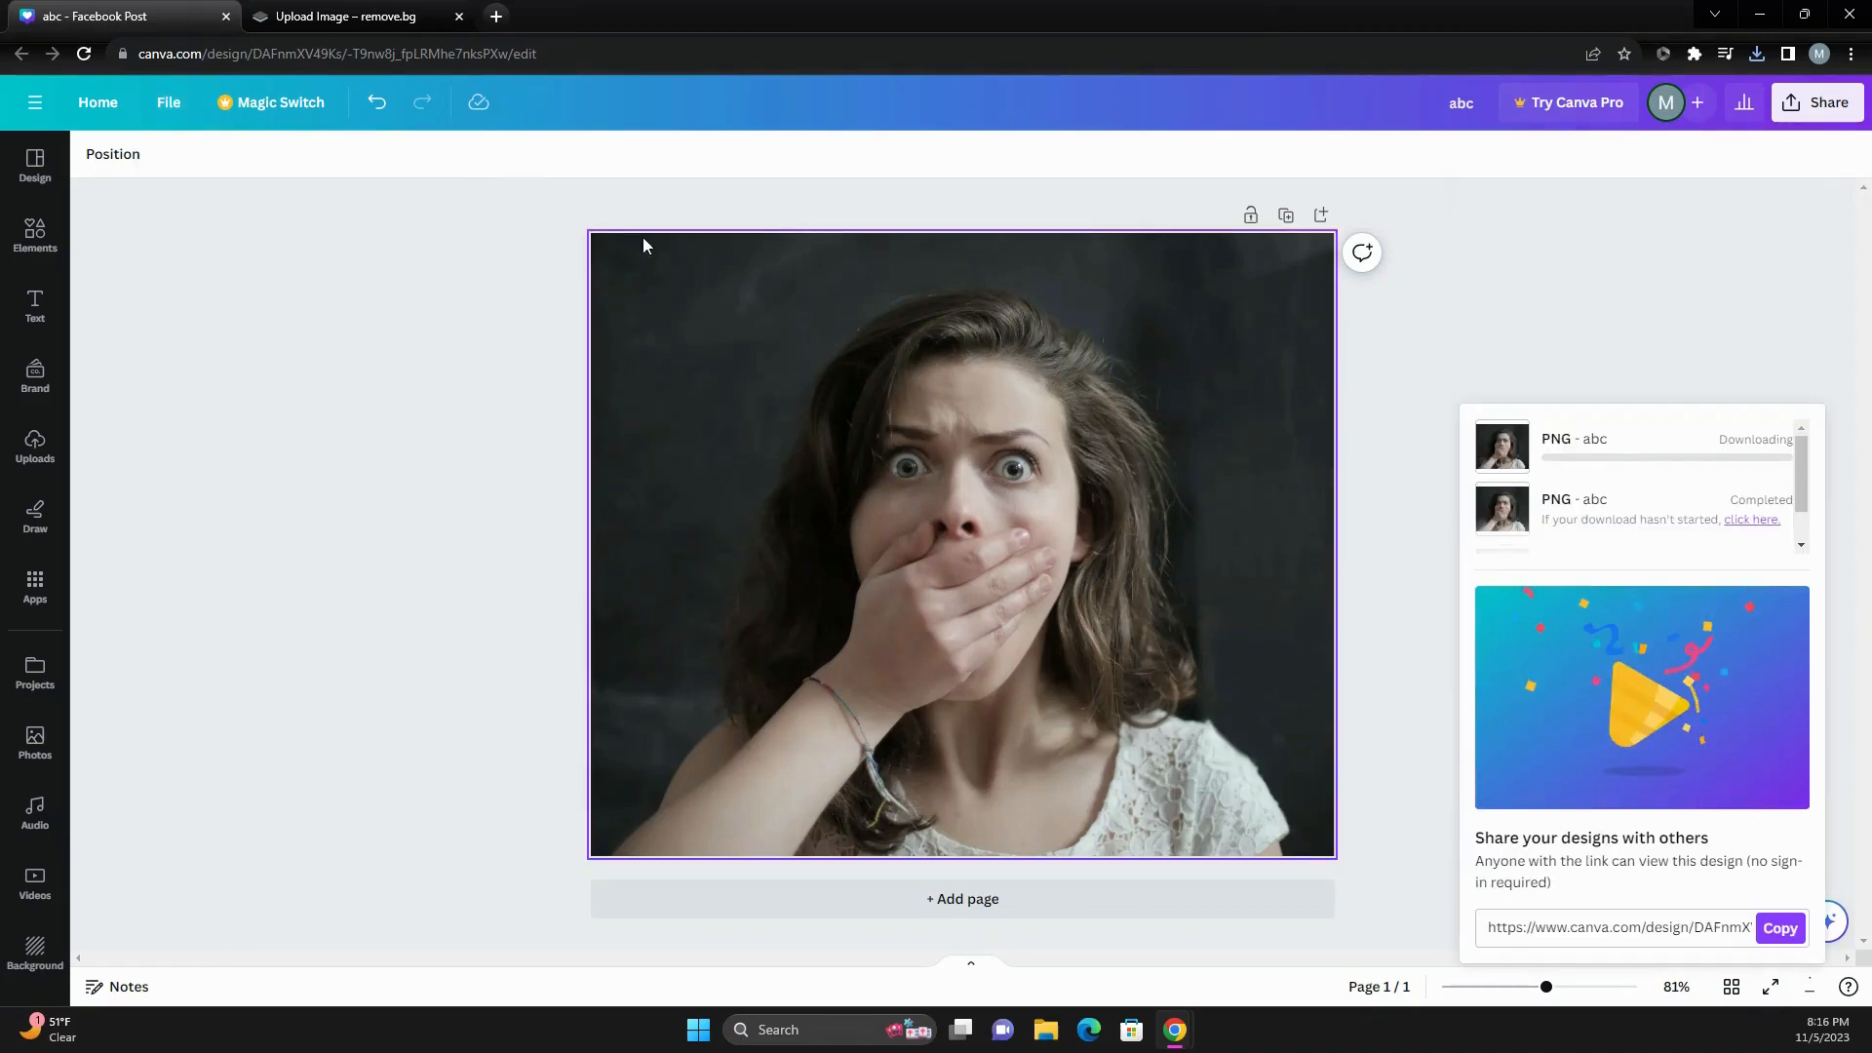
Upload the exported PNG to remove.bg from the recent downloads list.
click(351, 15)
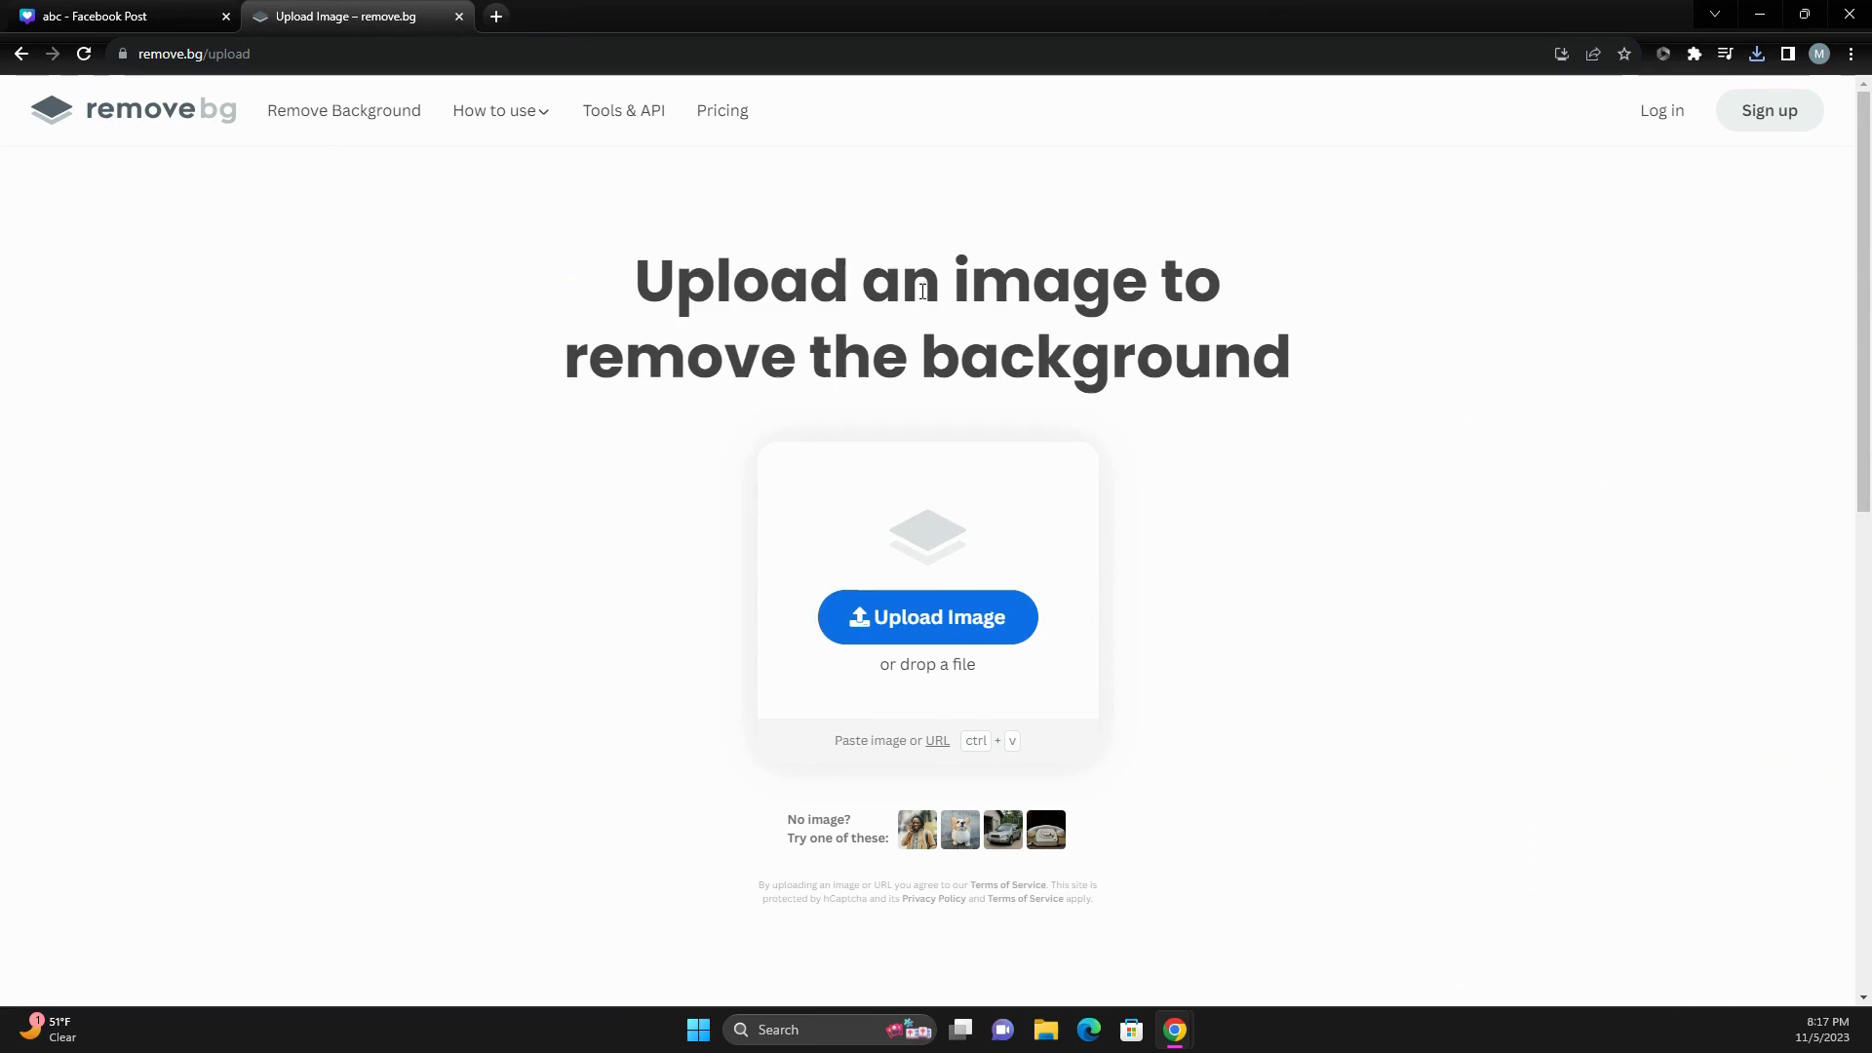
click(1755, 54)
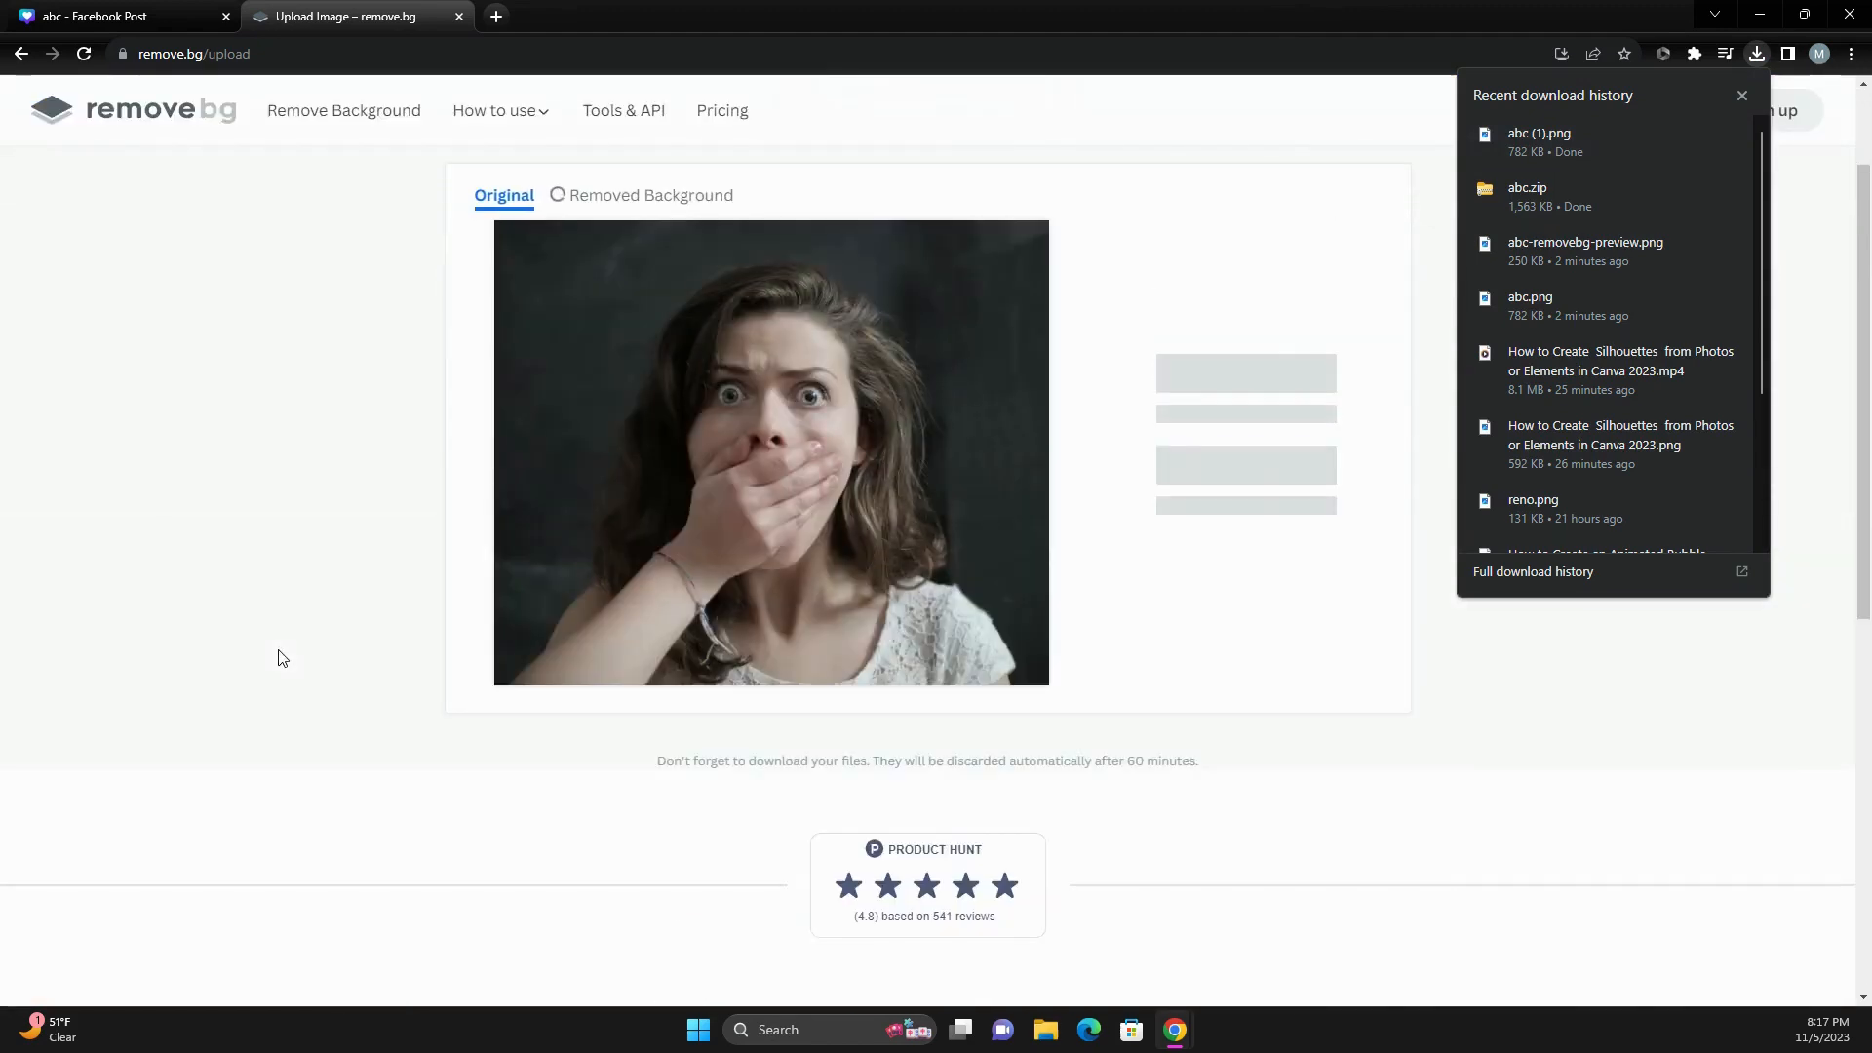
click(642, 195)
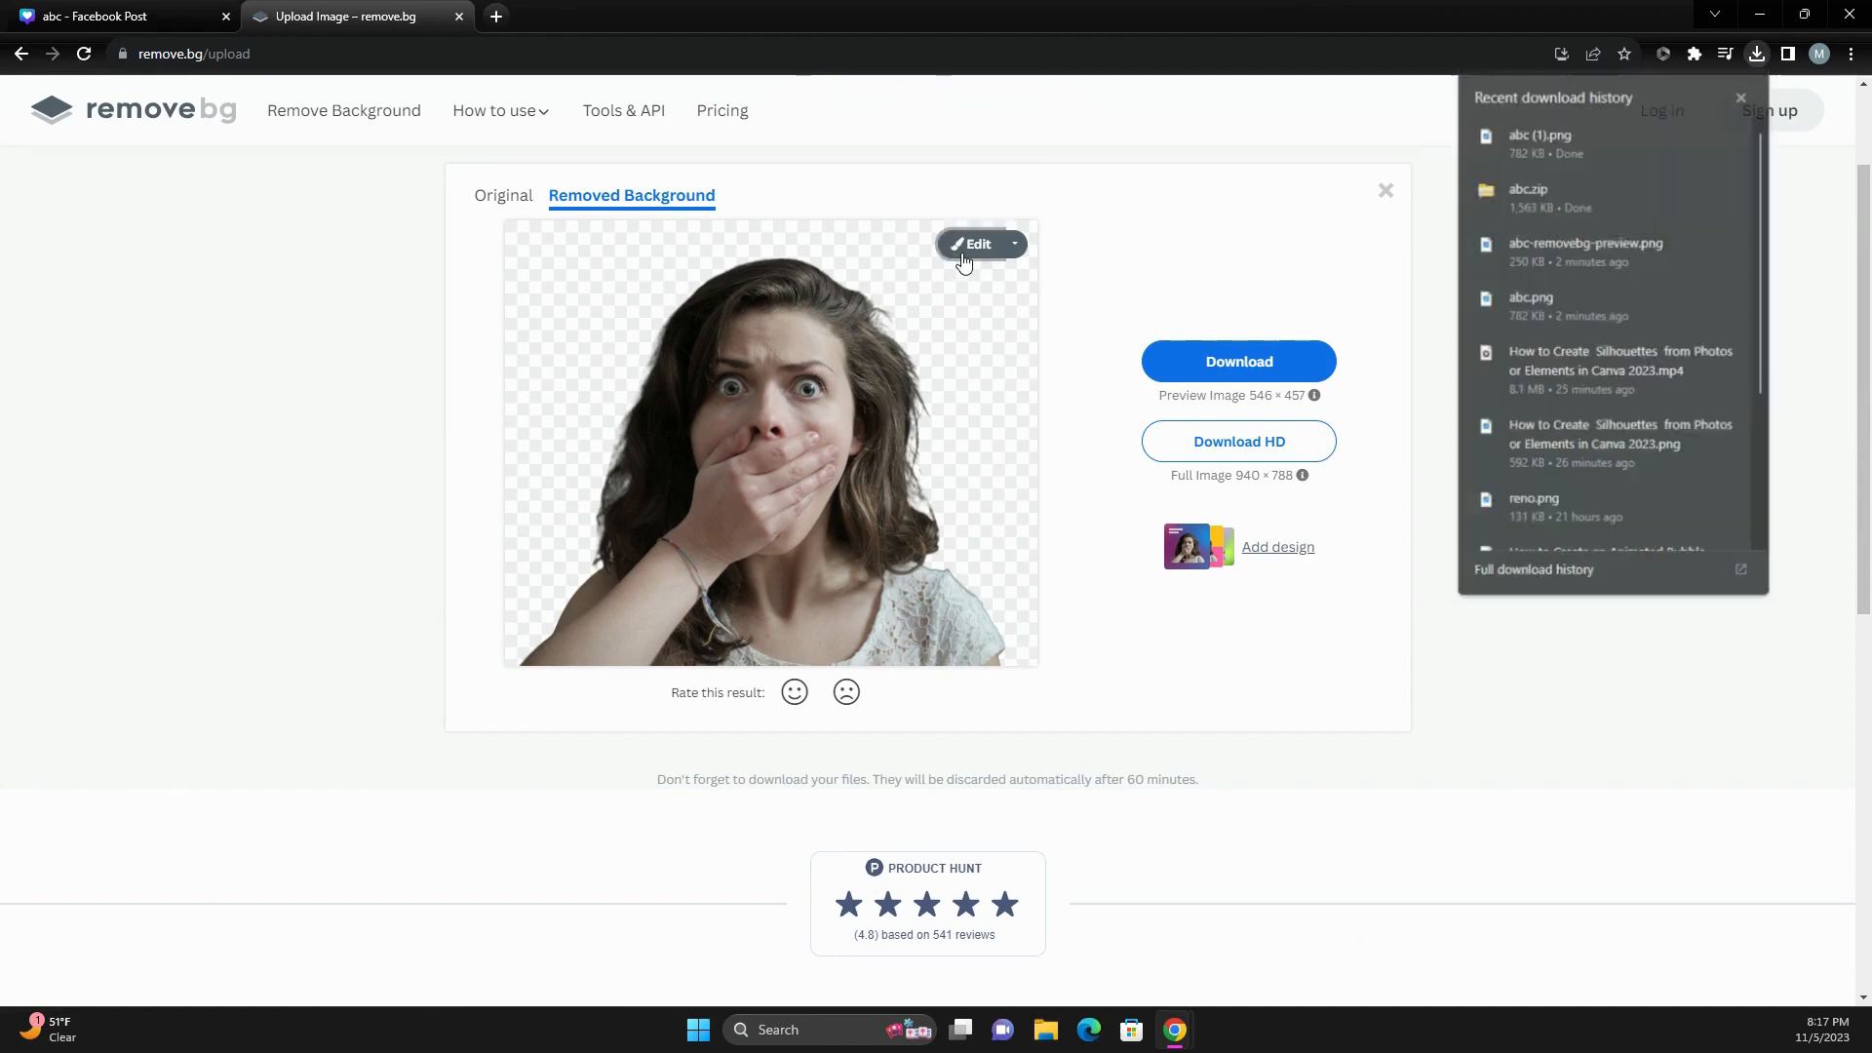
Save the transparent-background cutout from the remove.bg editor as a preview PNG.
click(971, 244)
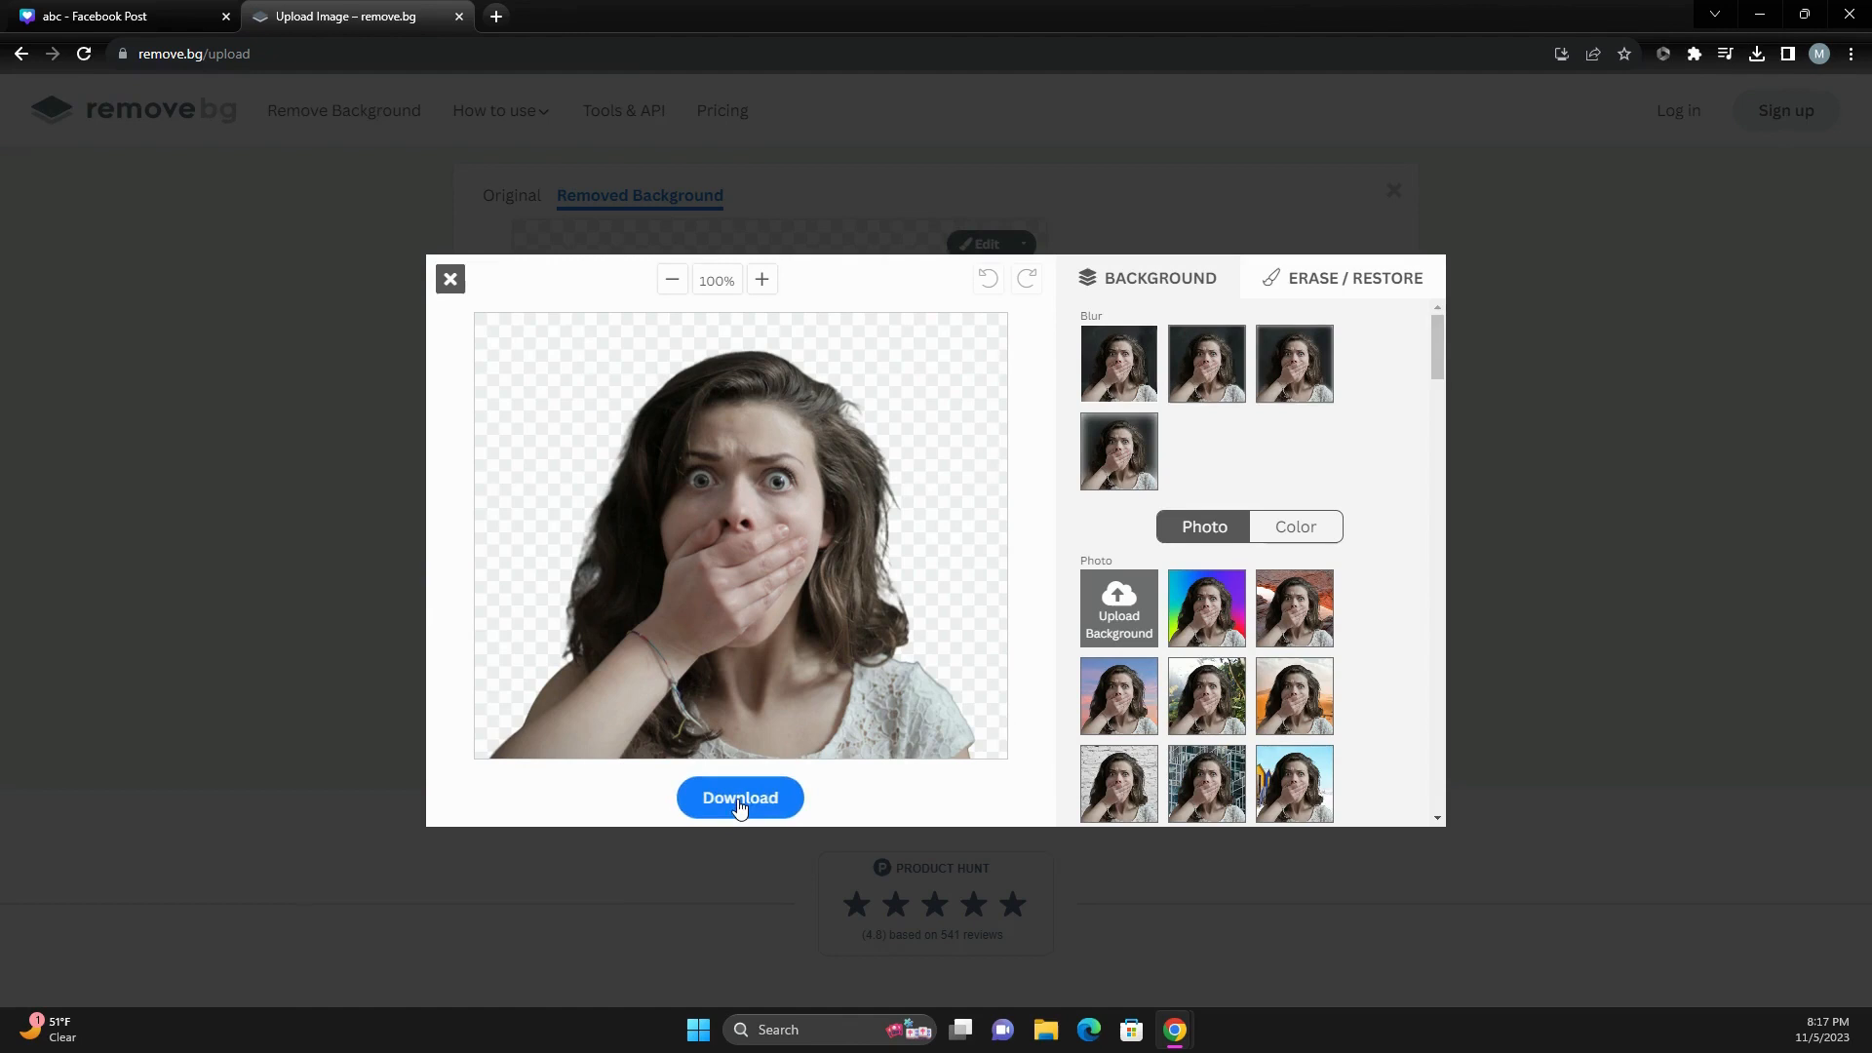
click(741, 798)
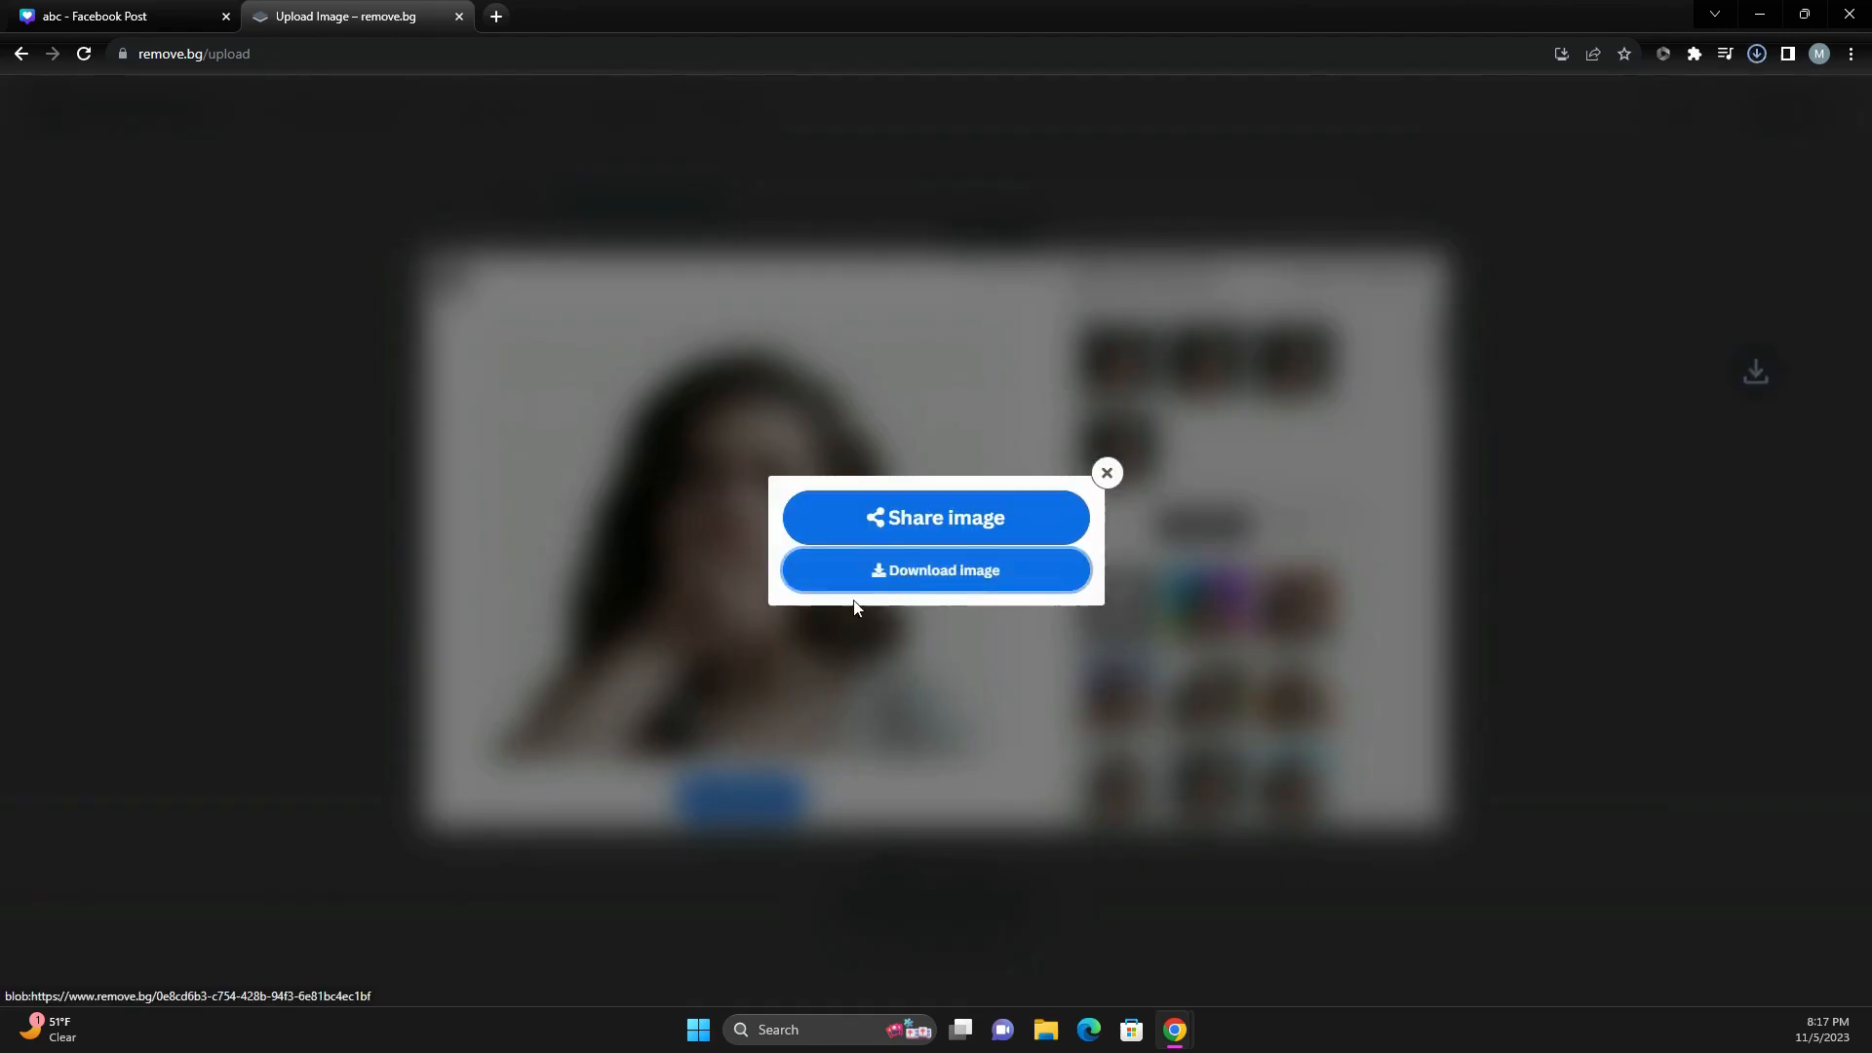
click(936, 570)
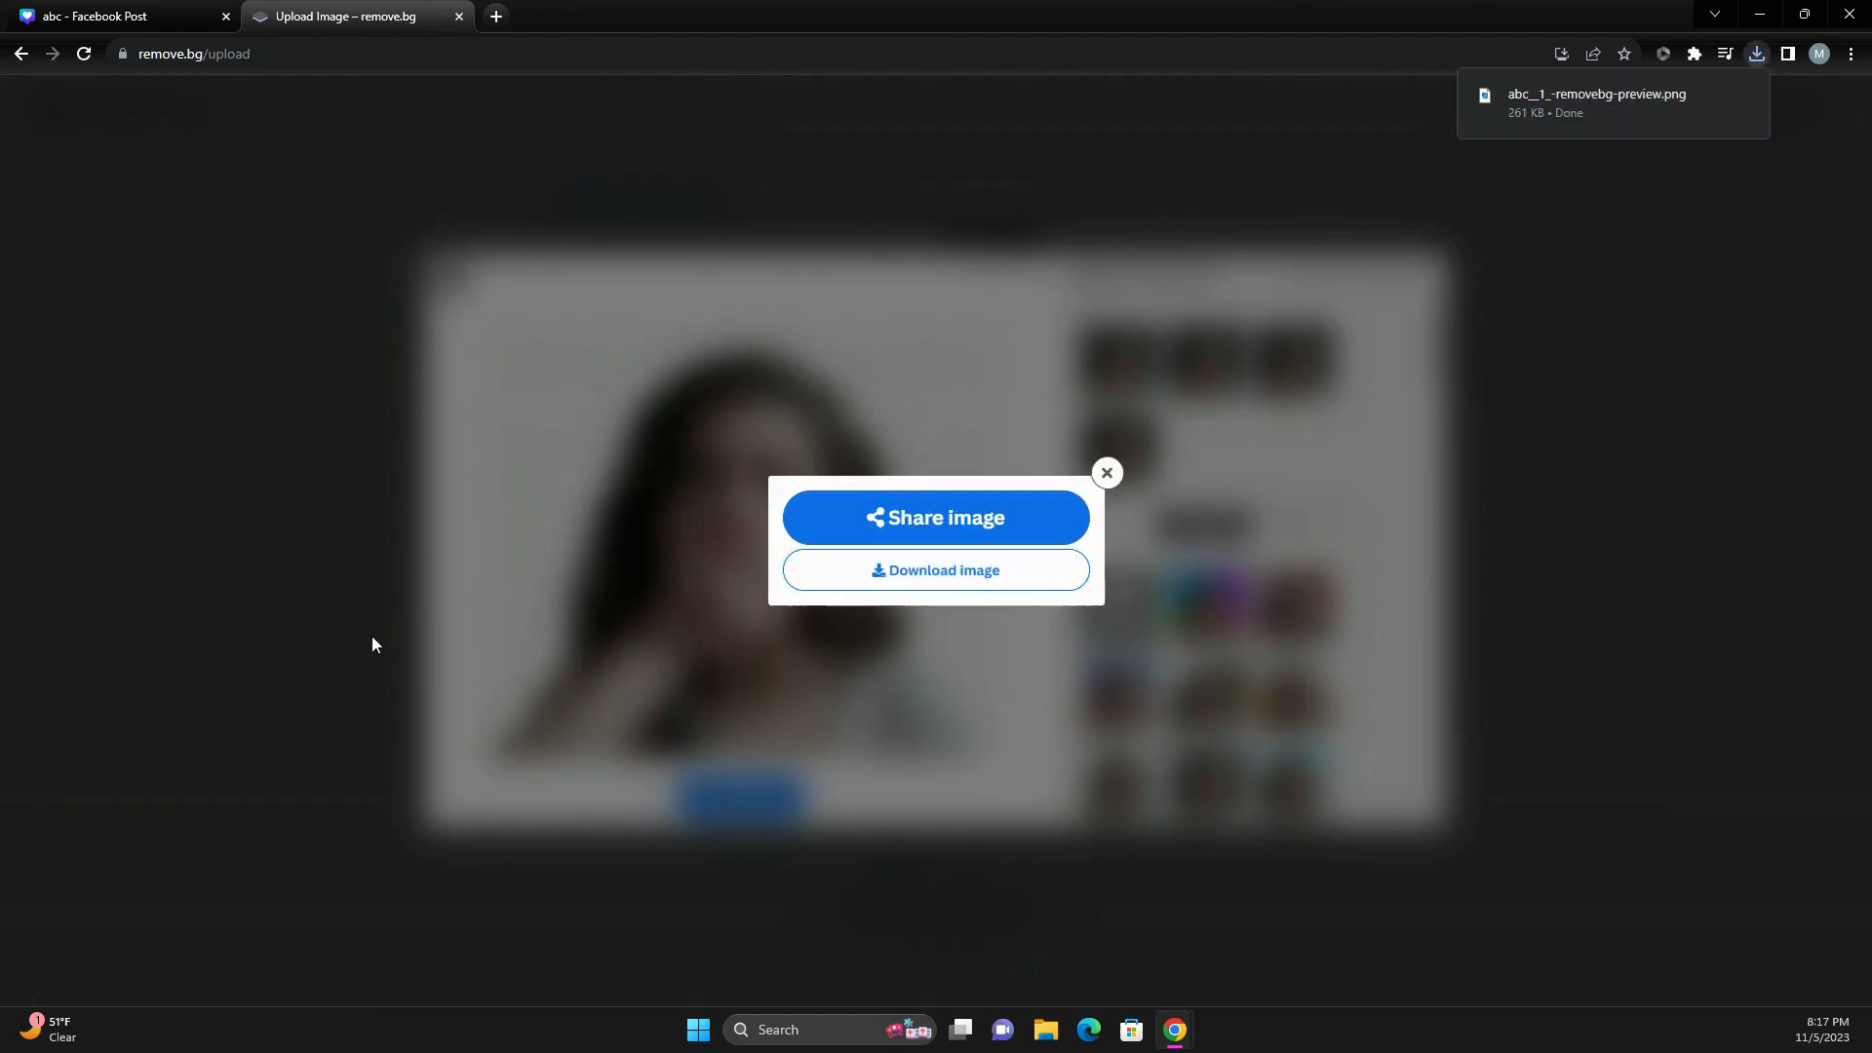
click(1106, 472)
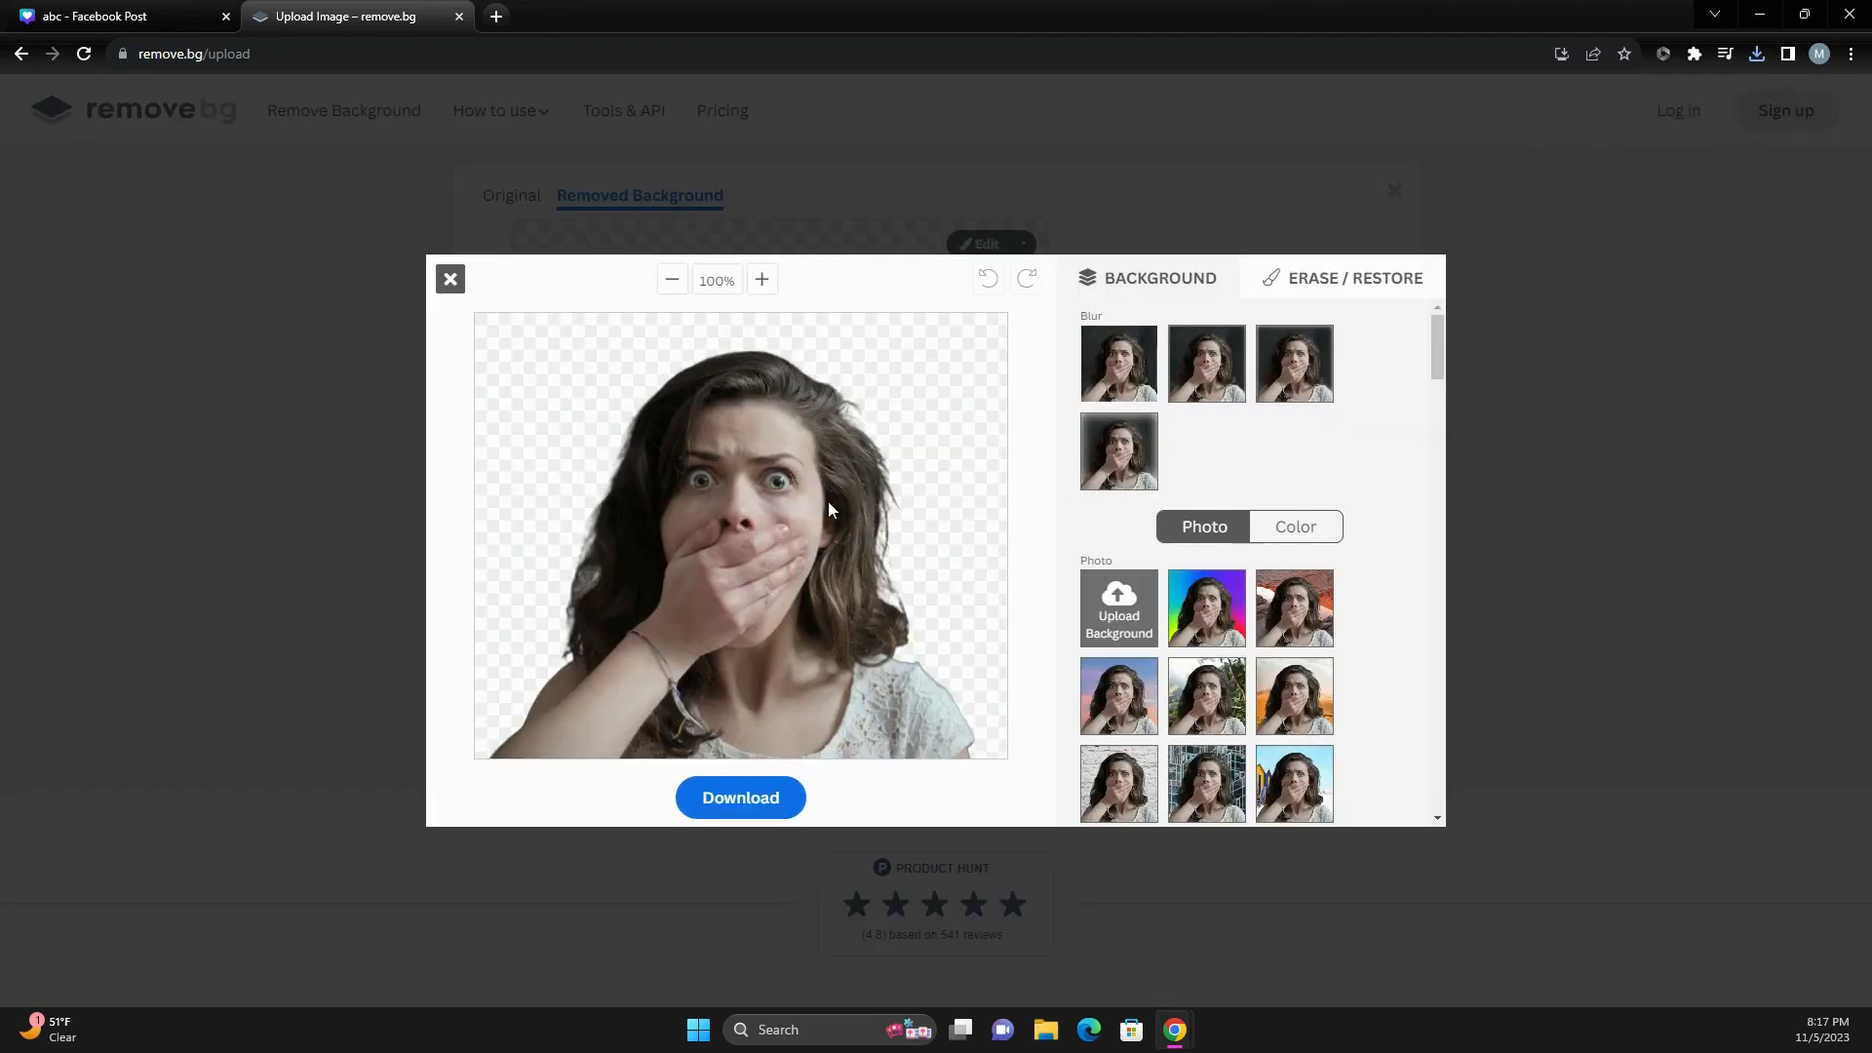
mouse_move(987, 445)
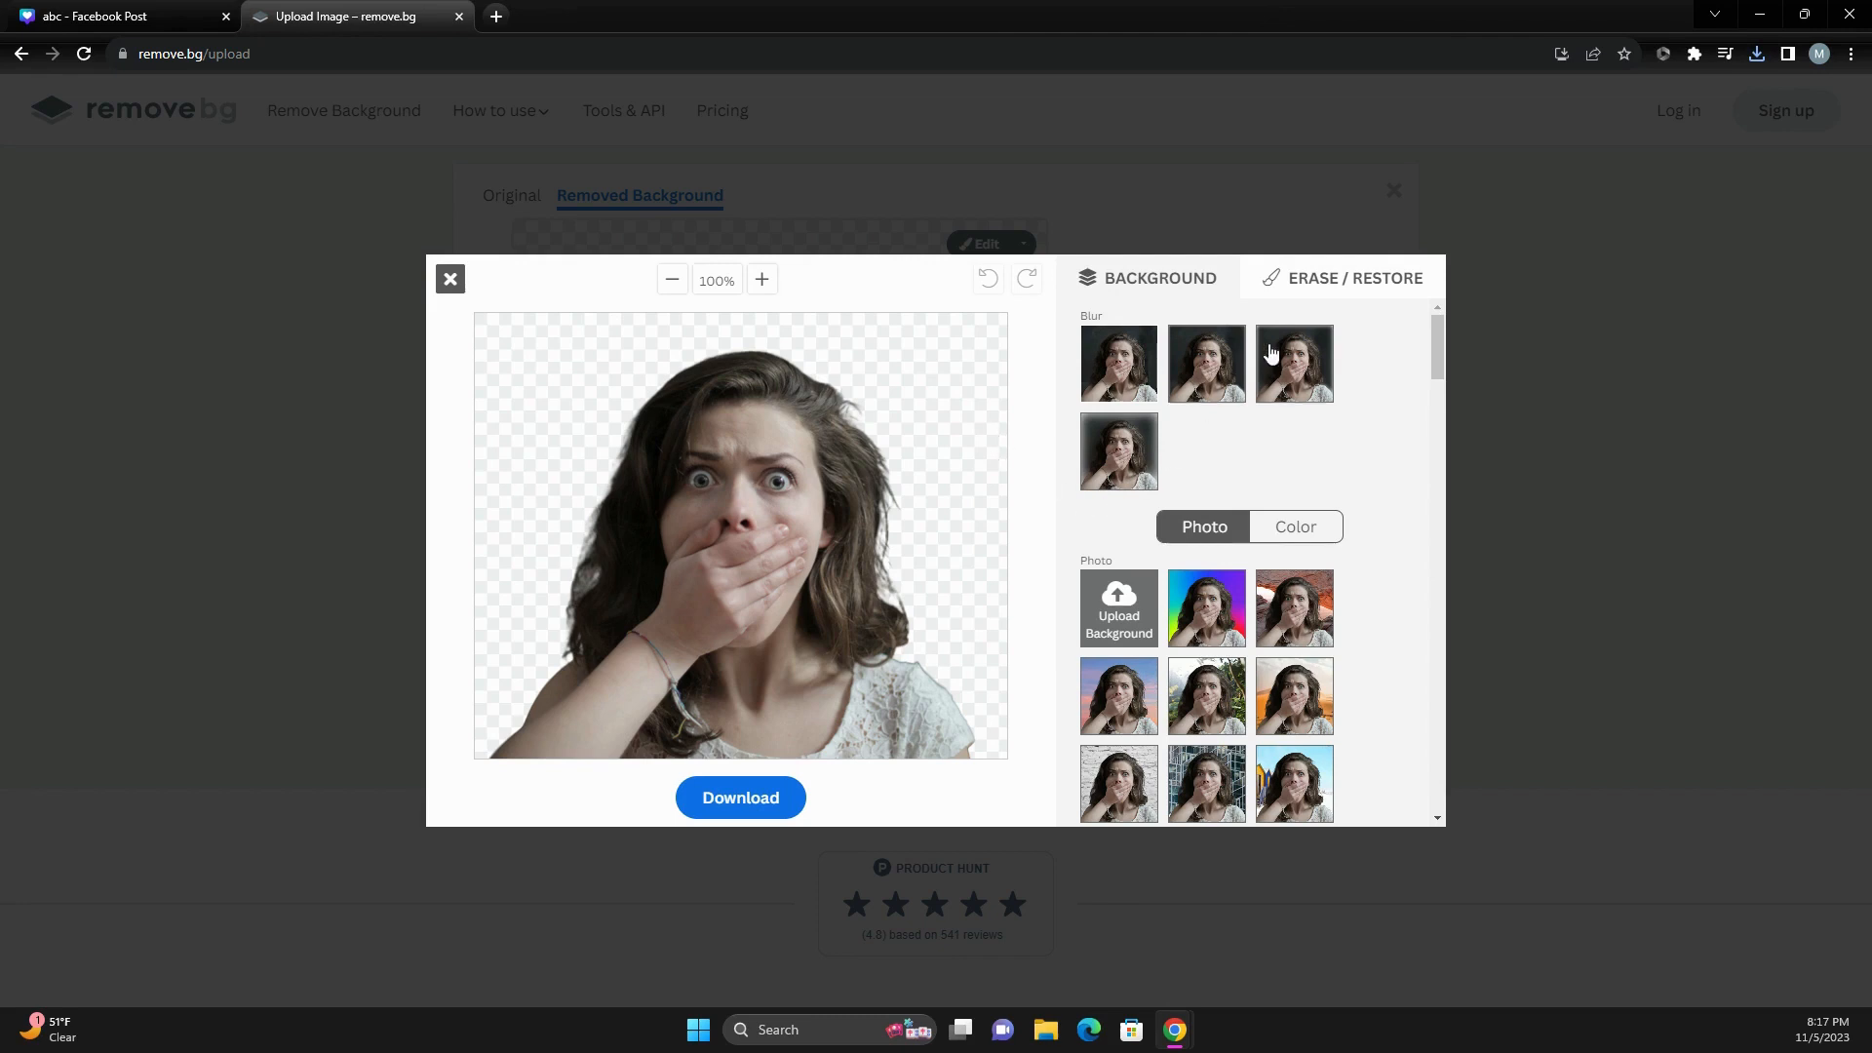
Erase the woman's pupils with a small Erase/Restore brush and save this version as a second PNG.
click(1354, 276)
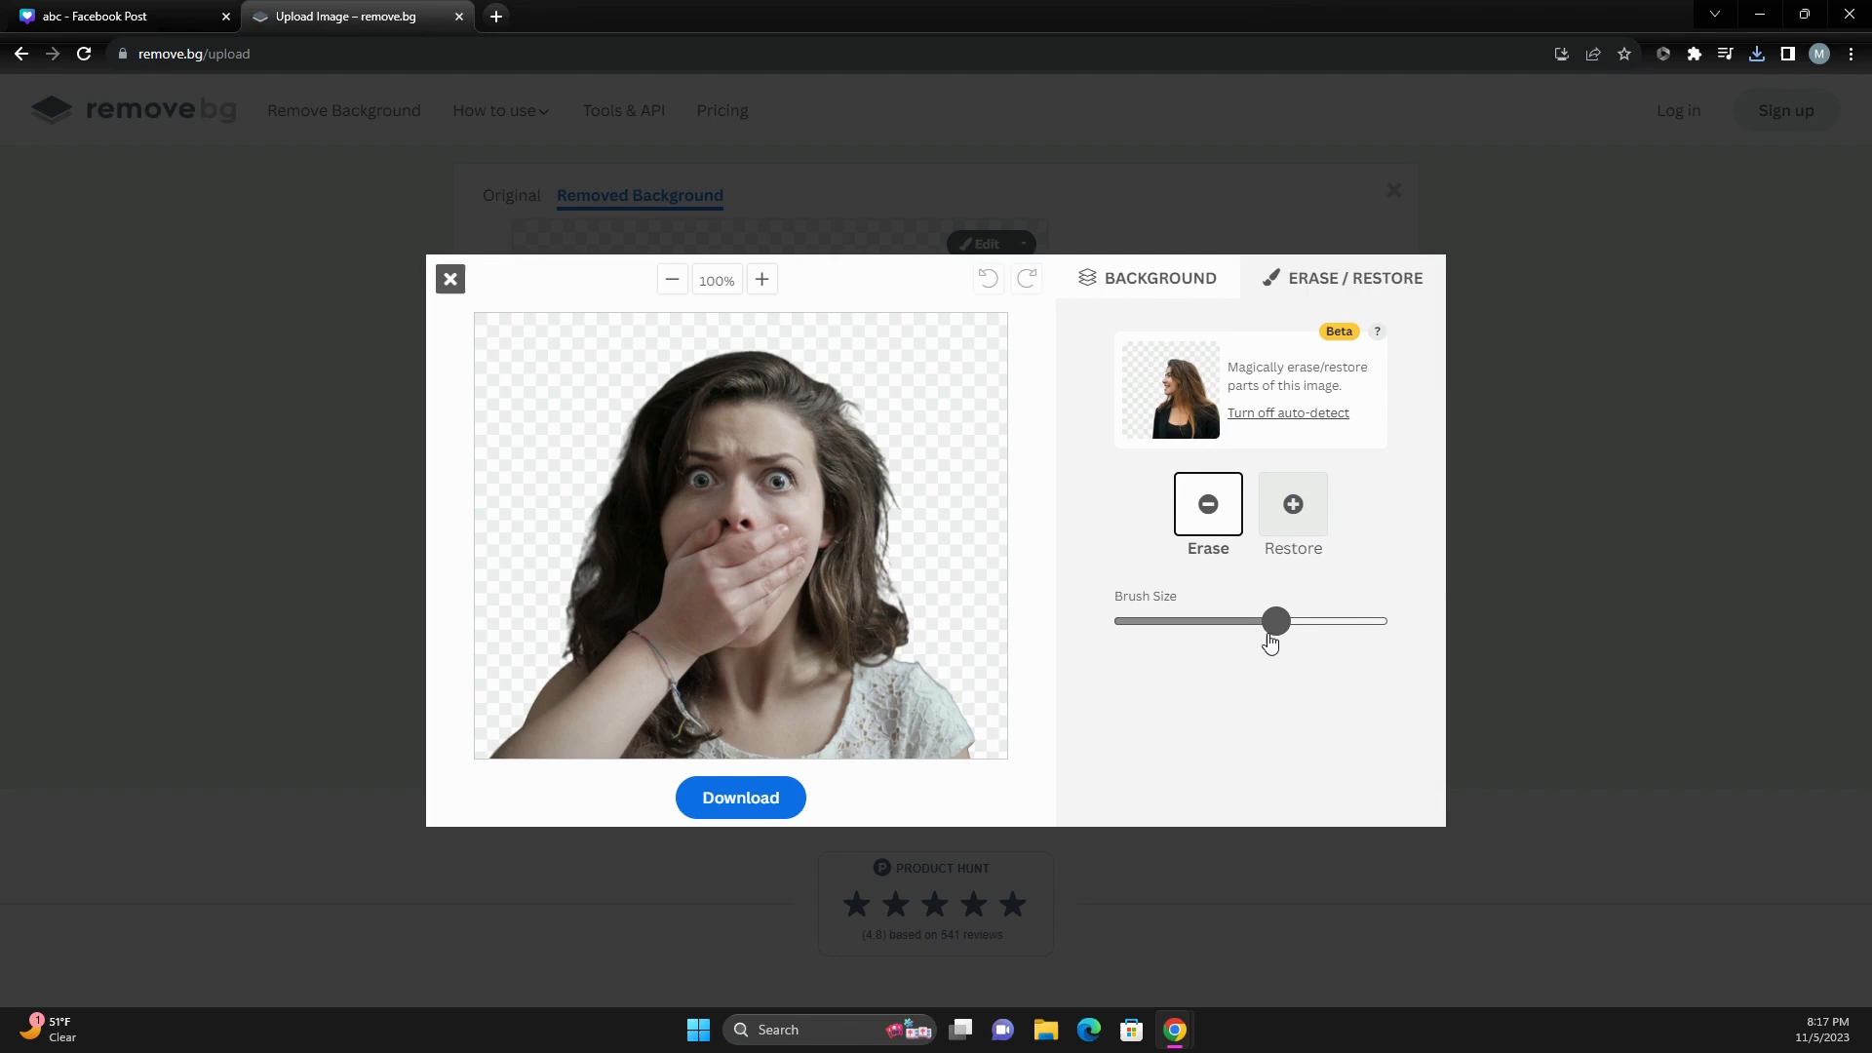
drag(1275, 620, 1130, 620)
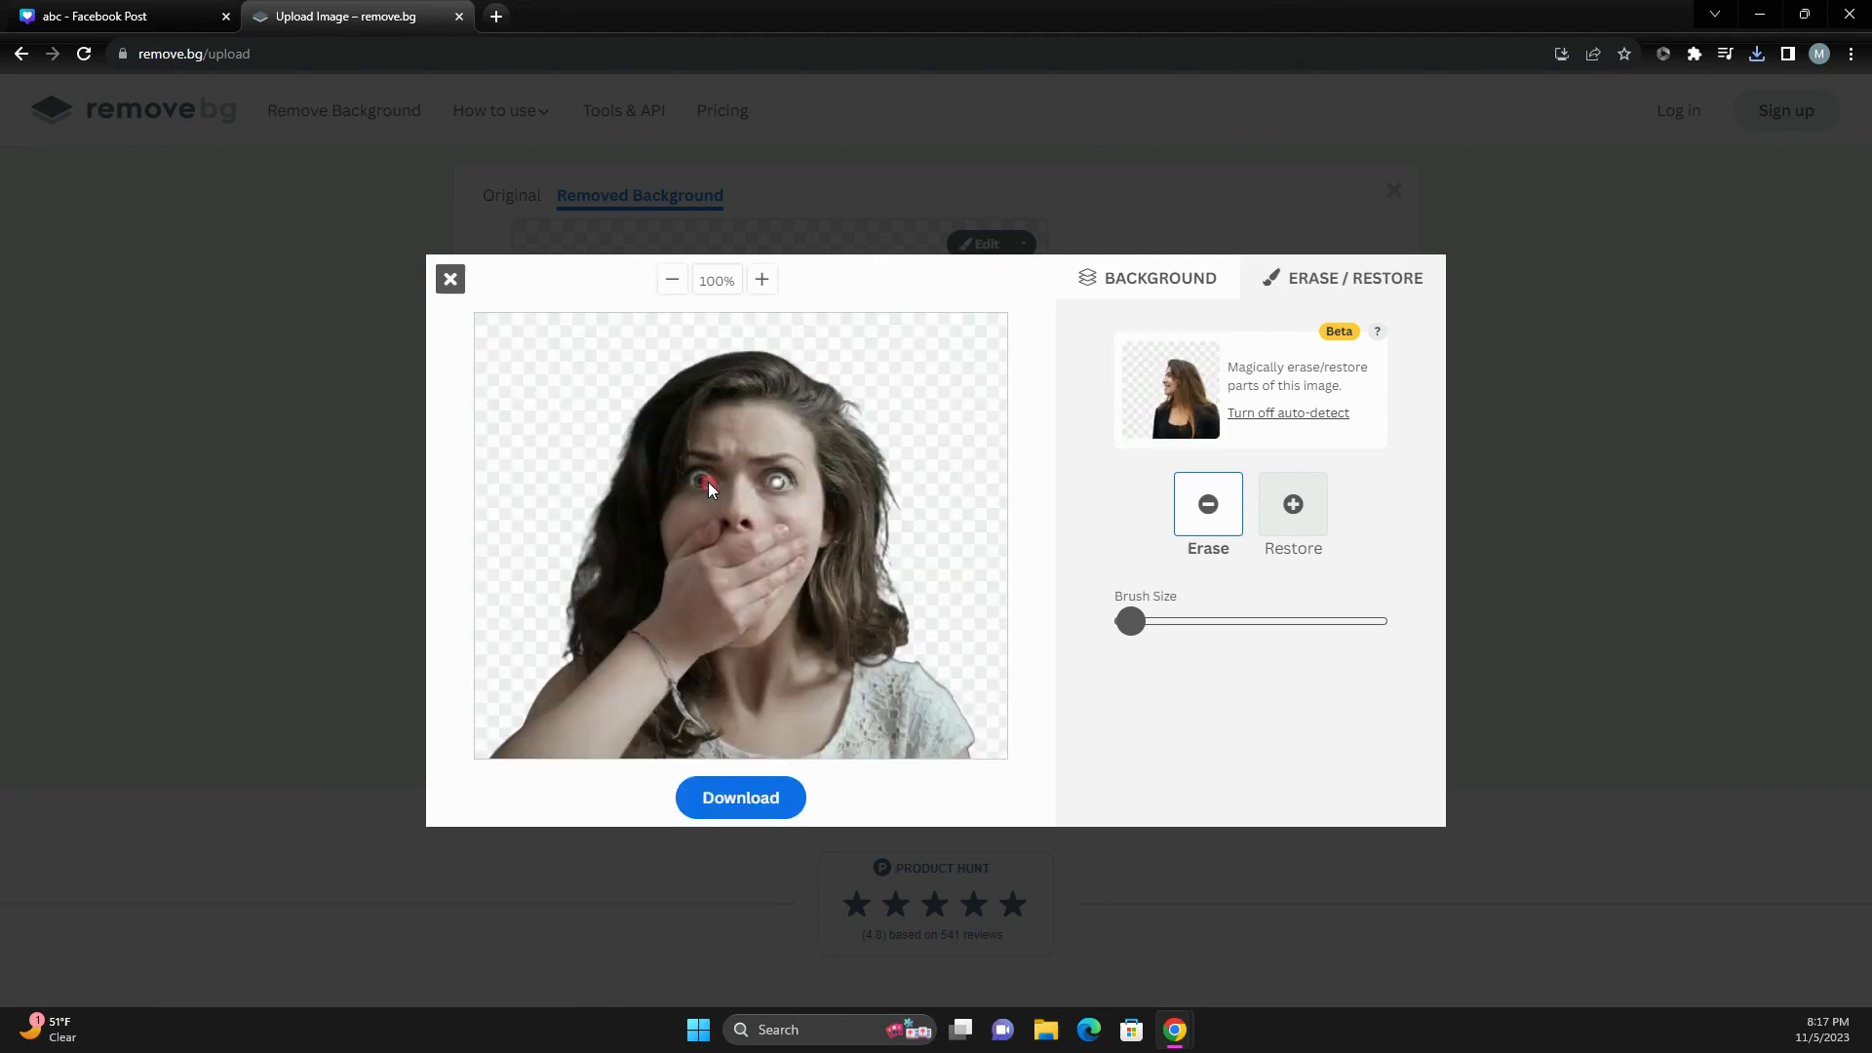
click(698, 483)
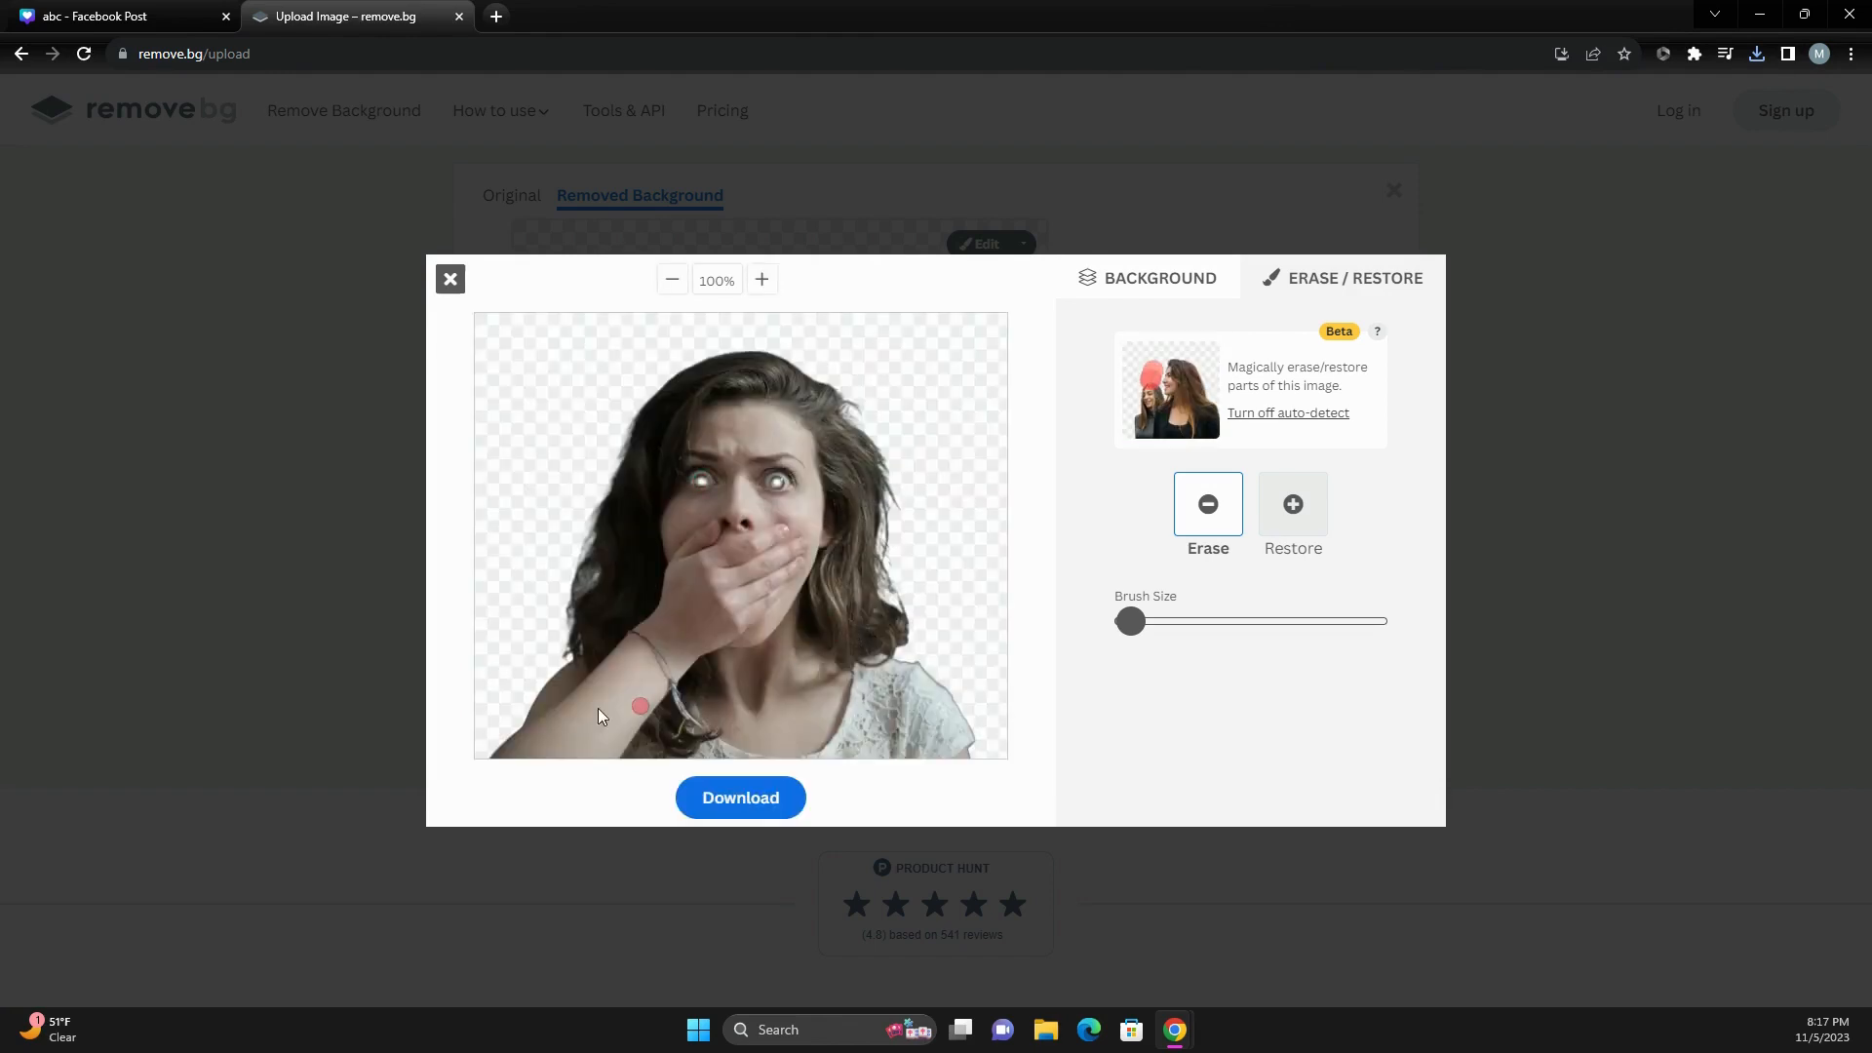
click(741, 797)
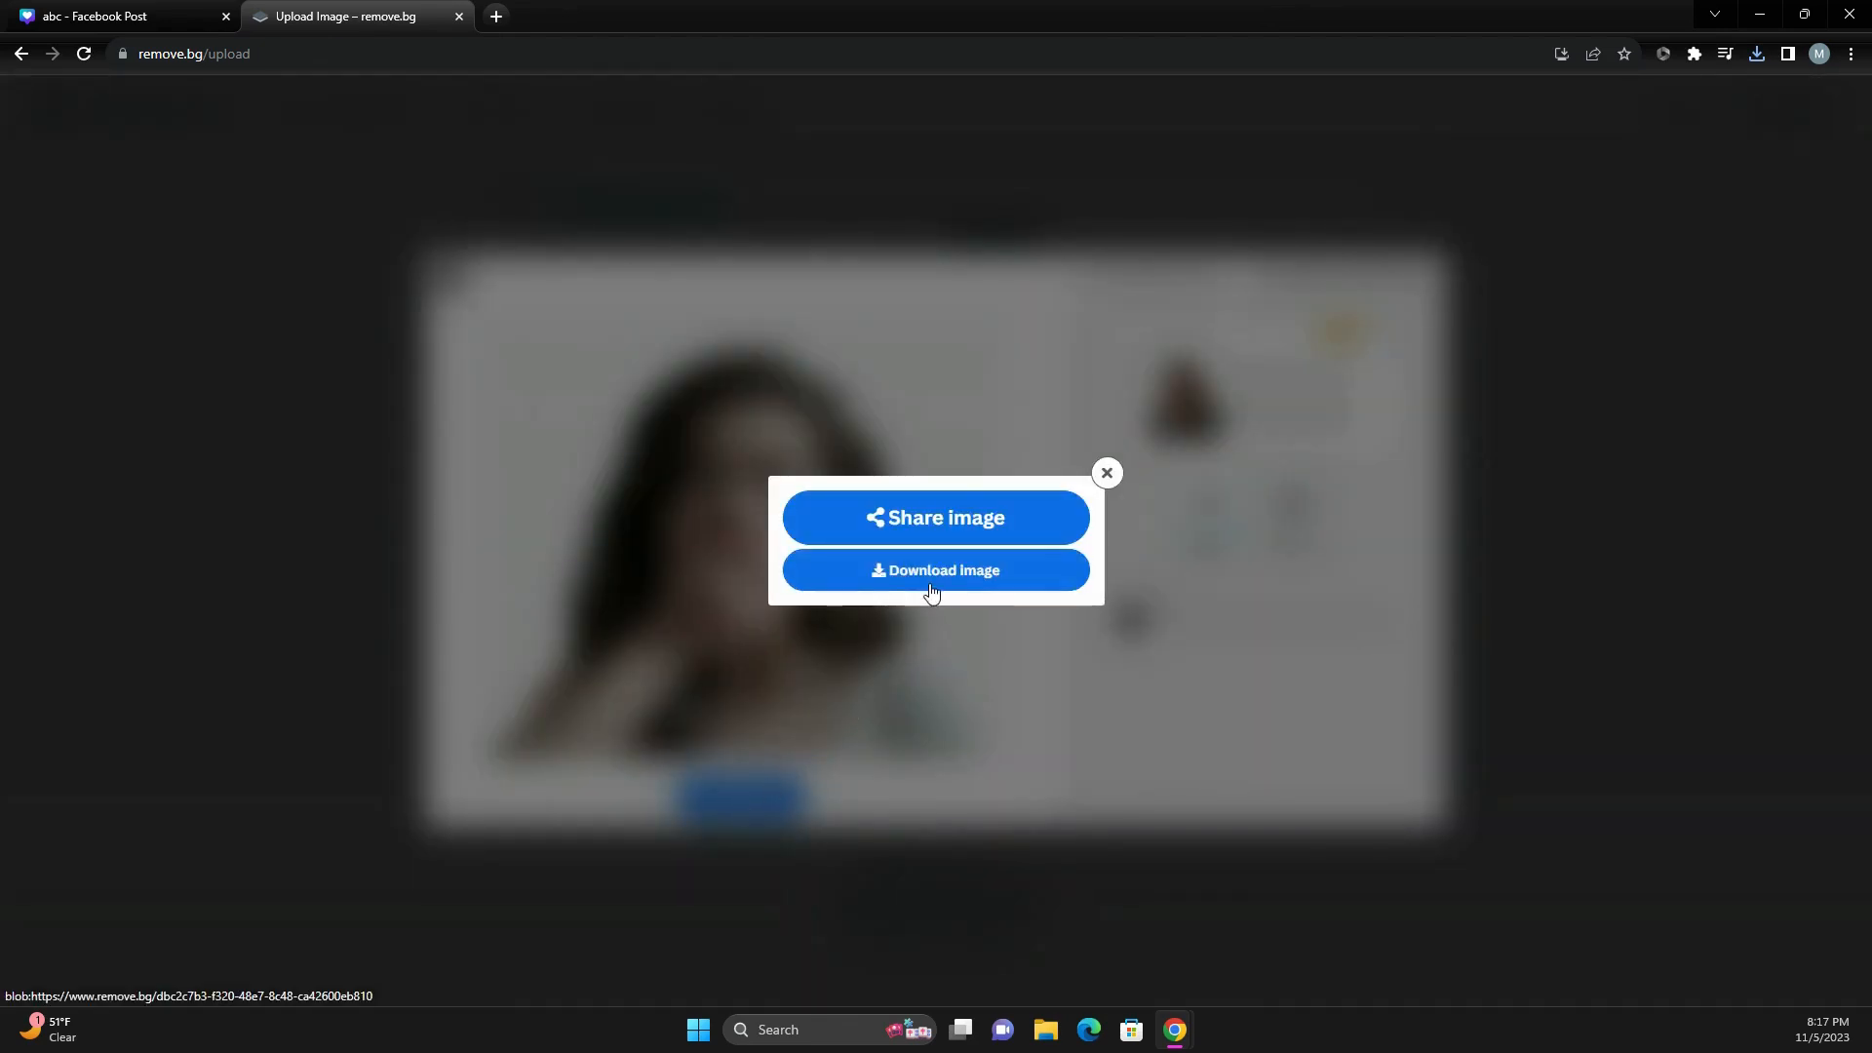
click(936, 569)
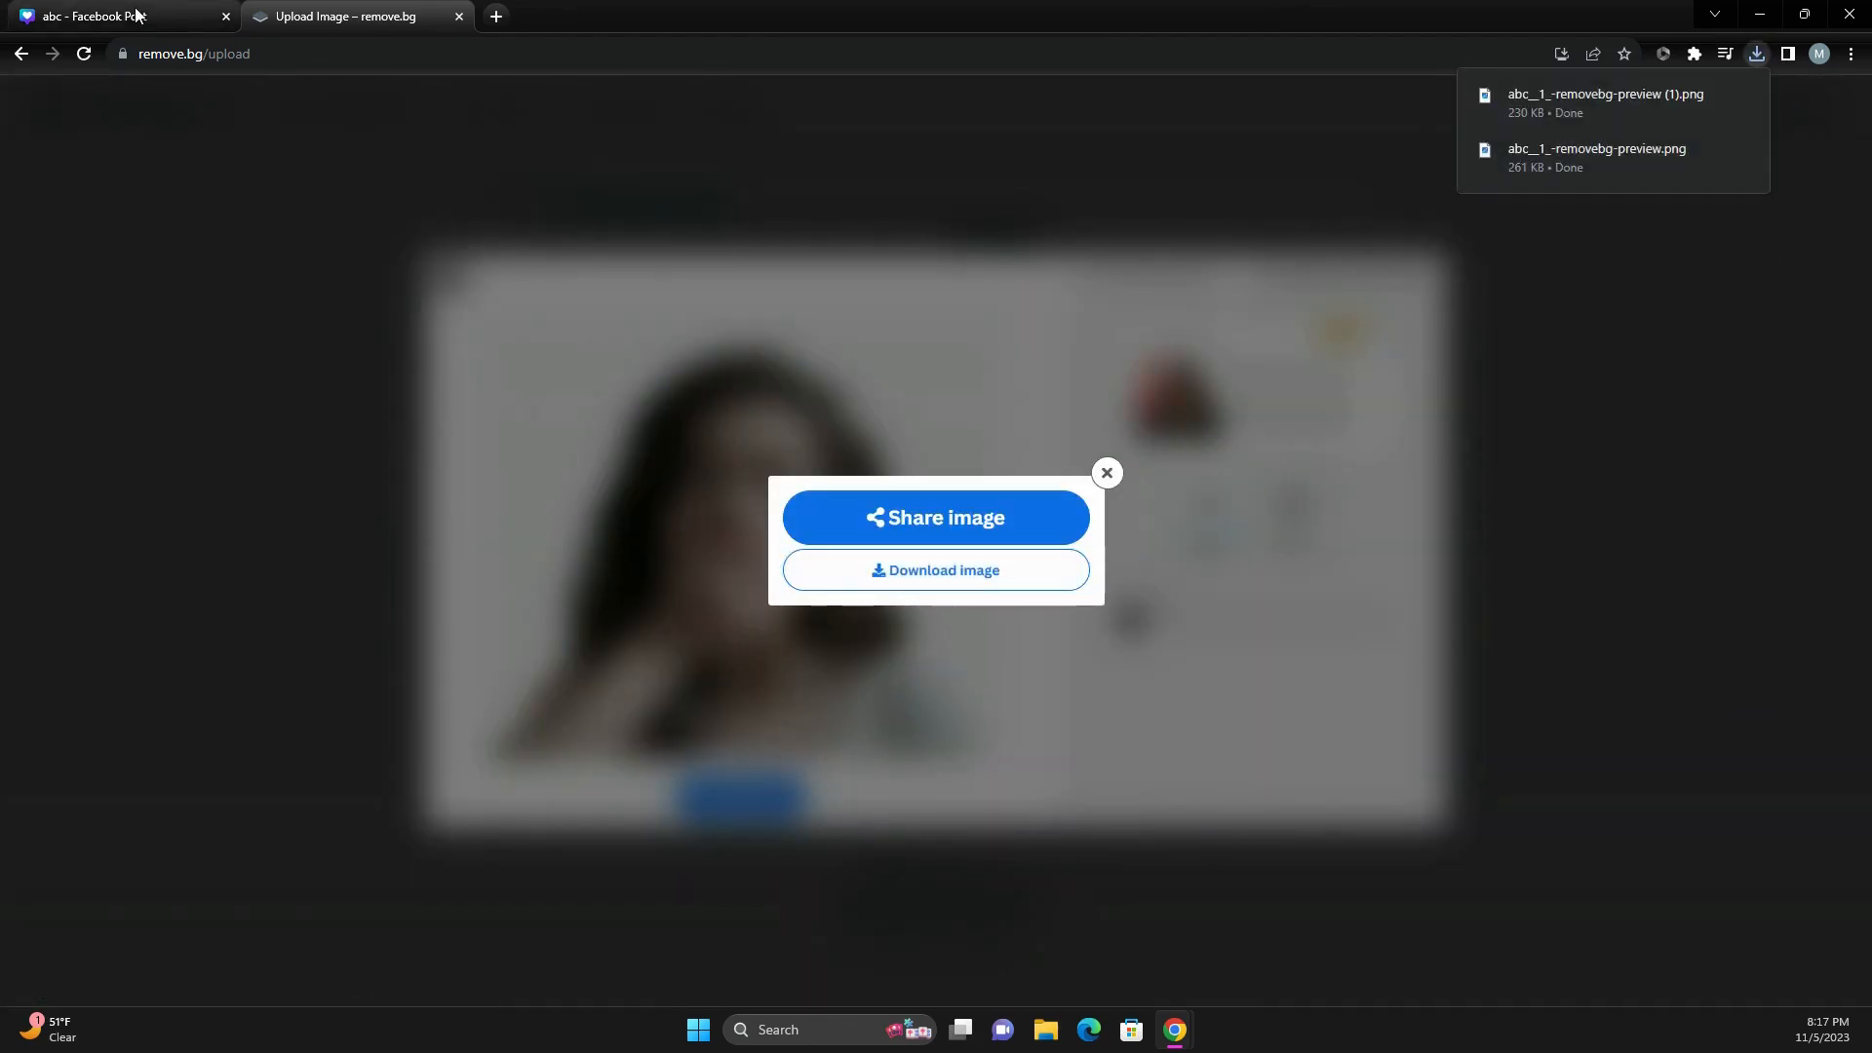
Return to Canva with both cutouts on page 2 and browse Elements for shapes.
click(107, 18)
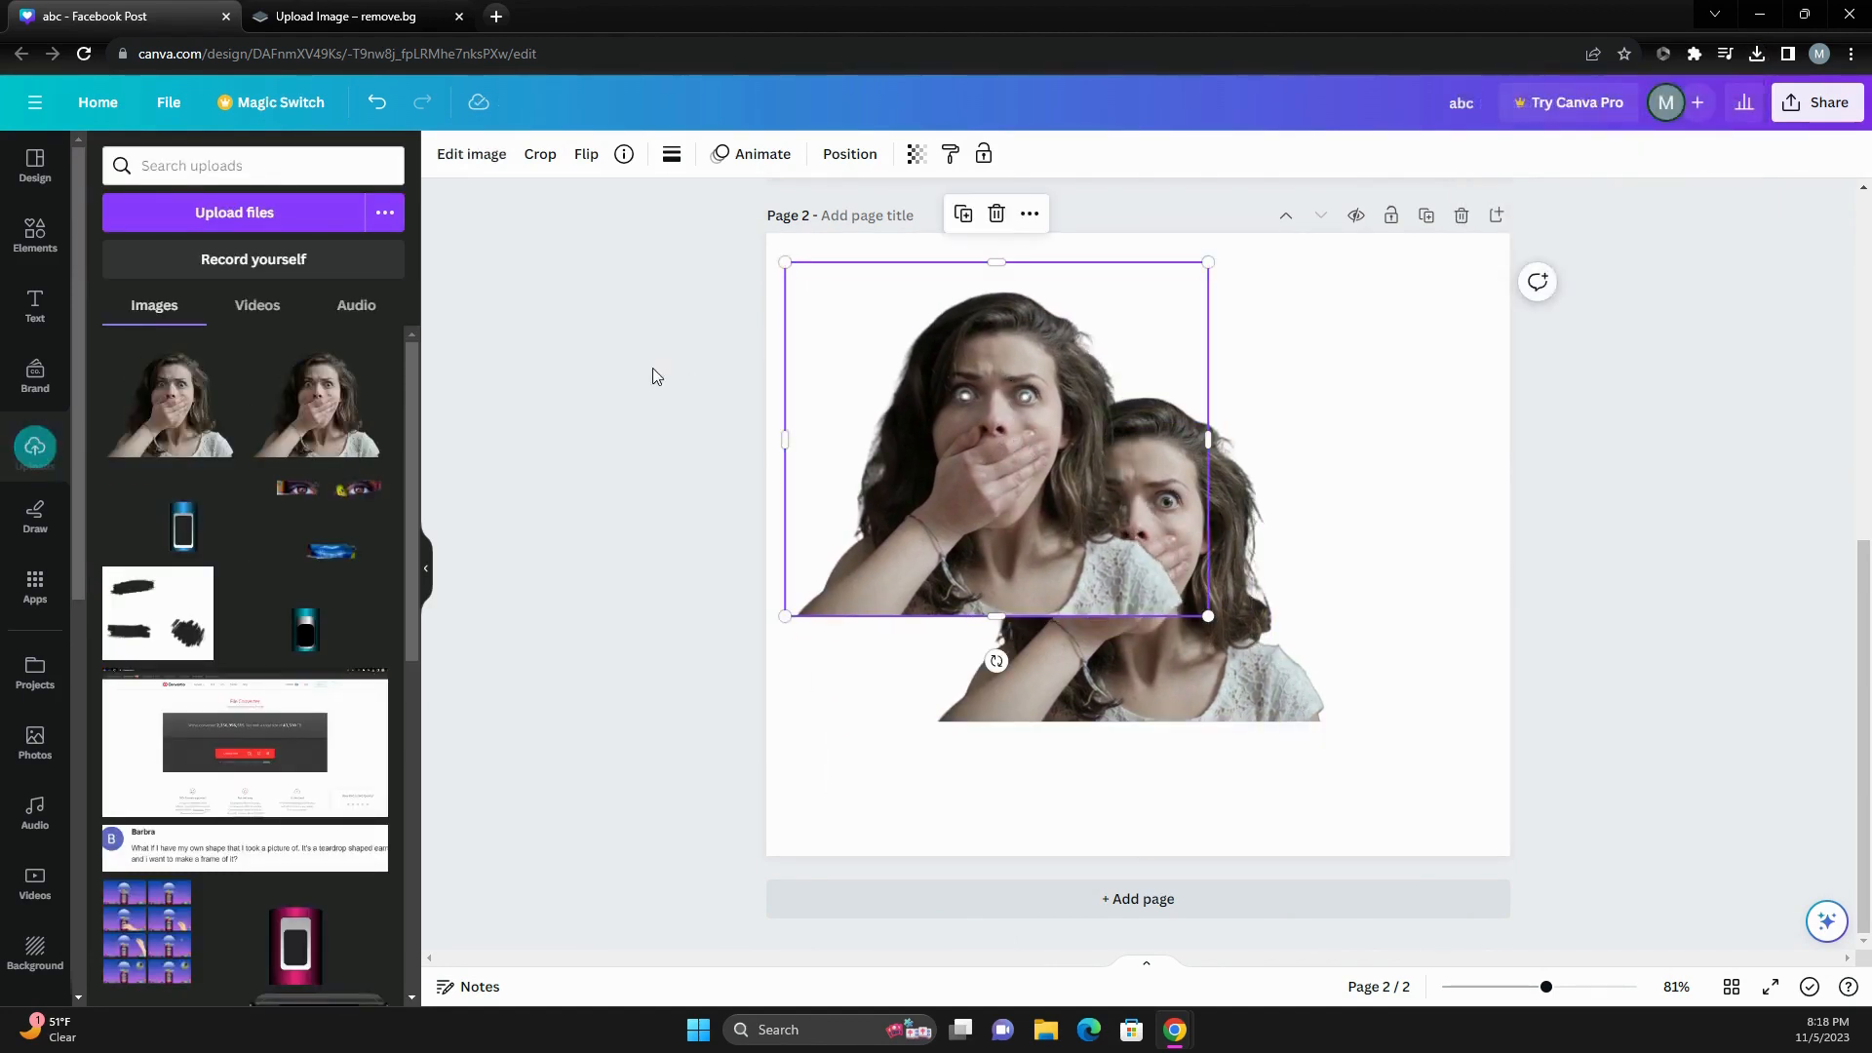
click(35, 234)
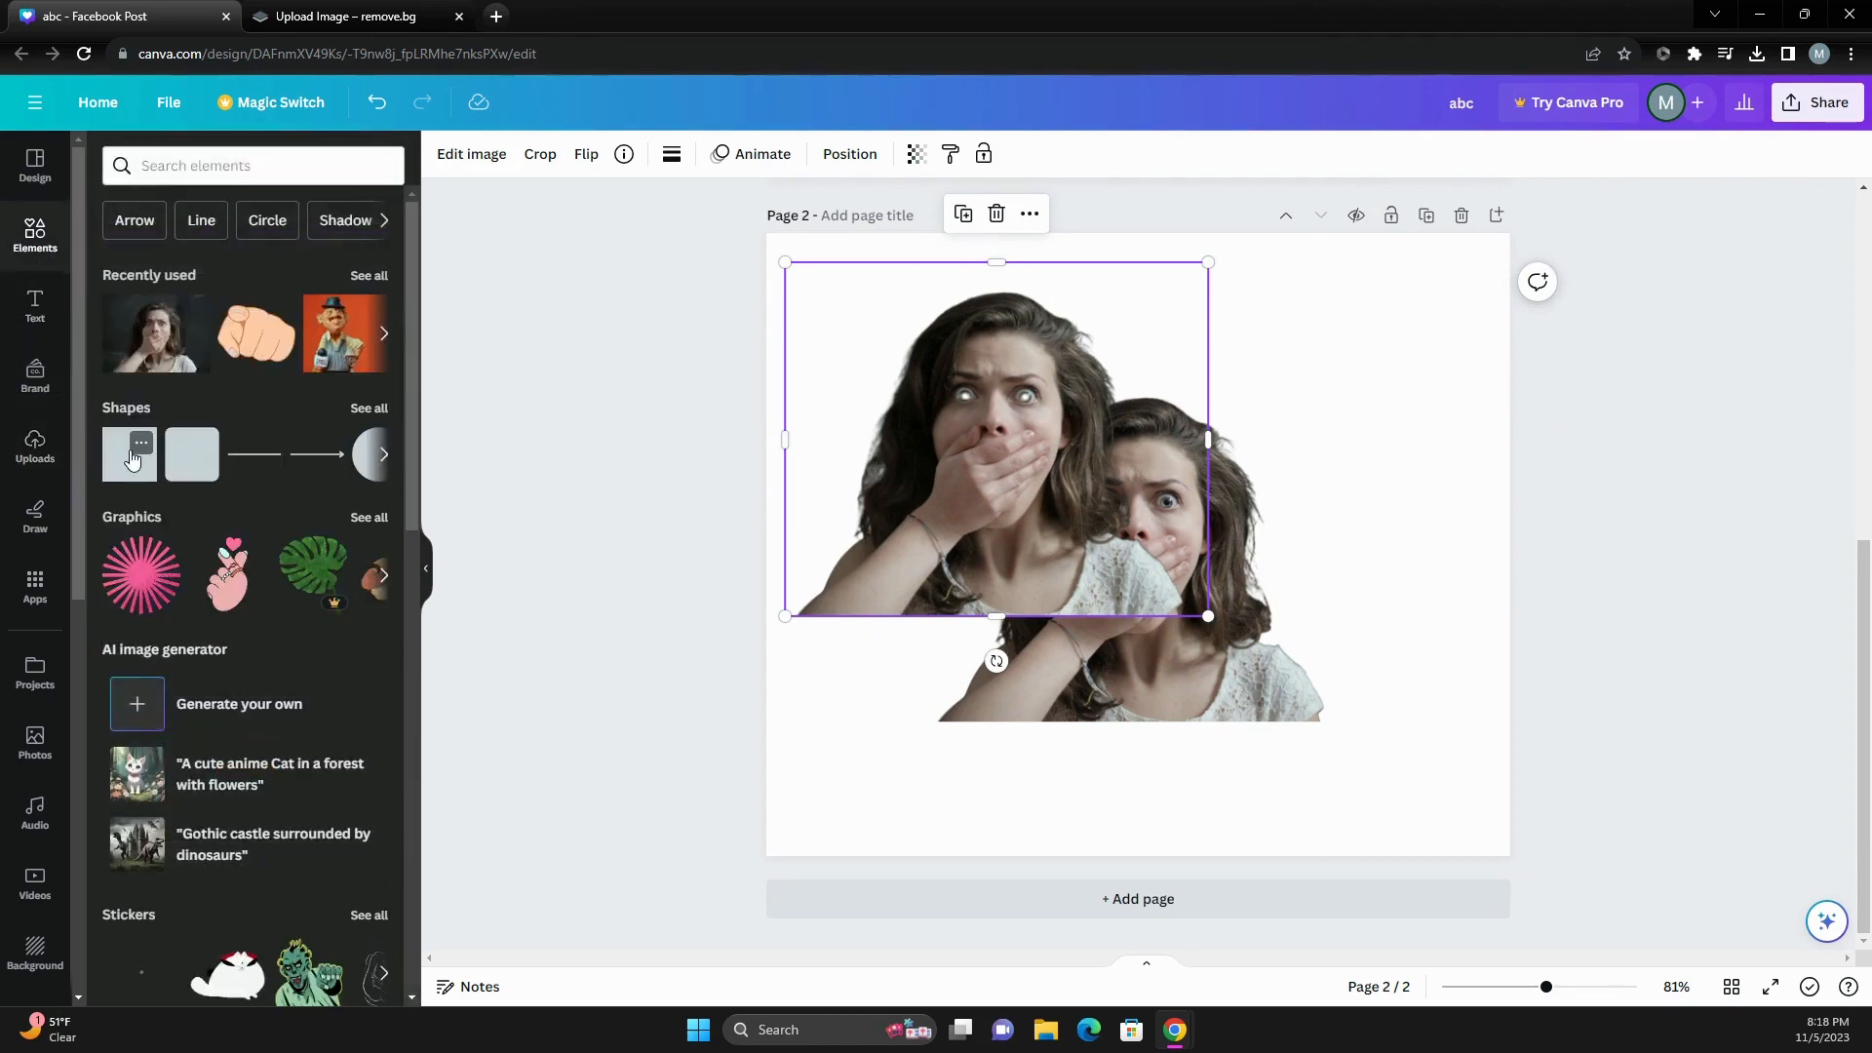
mouse_move(121, 472)
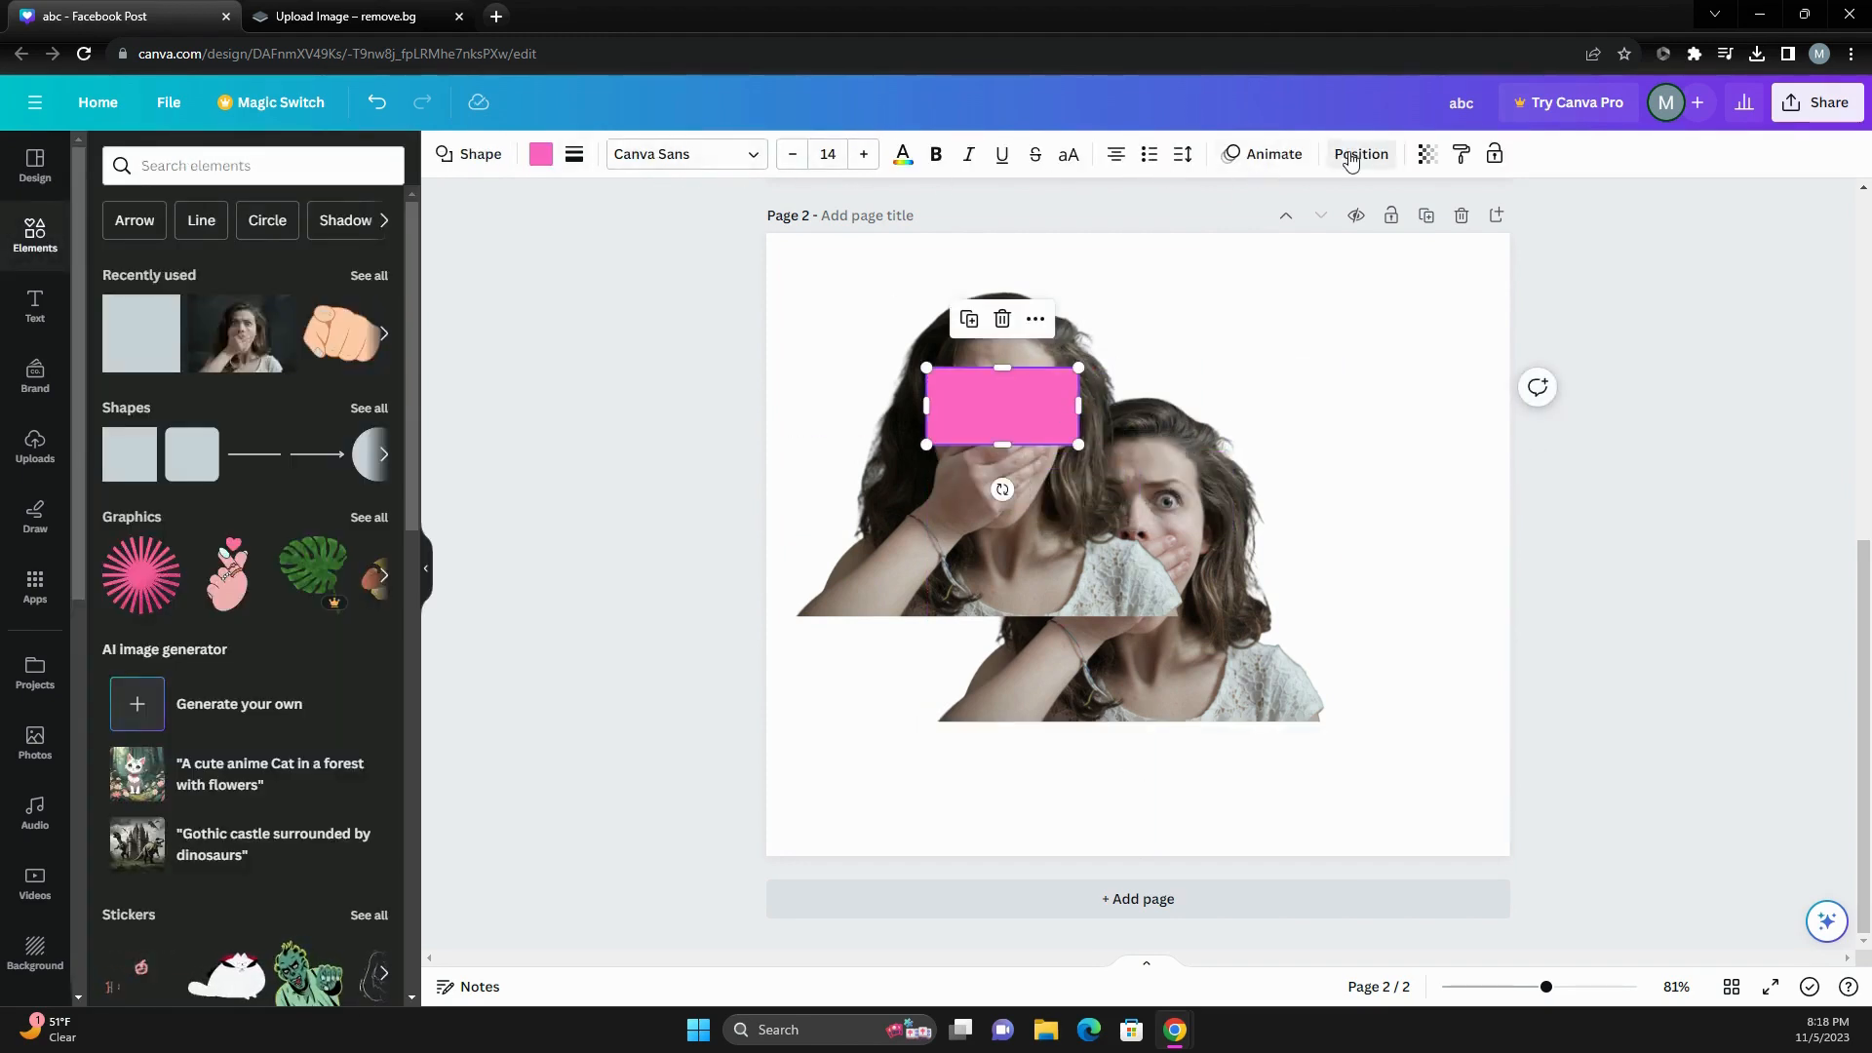
Place a hot-pink square over the blank-eyed cutout's eyes and view its layer order.
click(1361, 154)
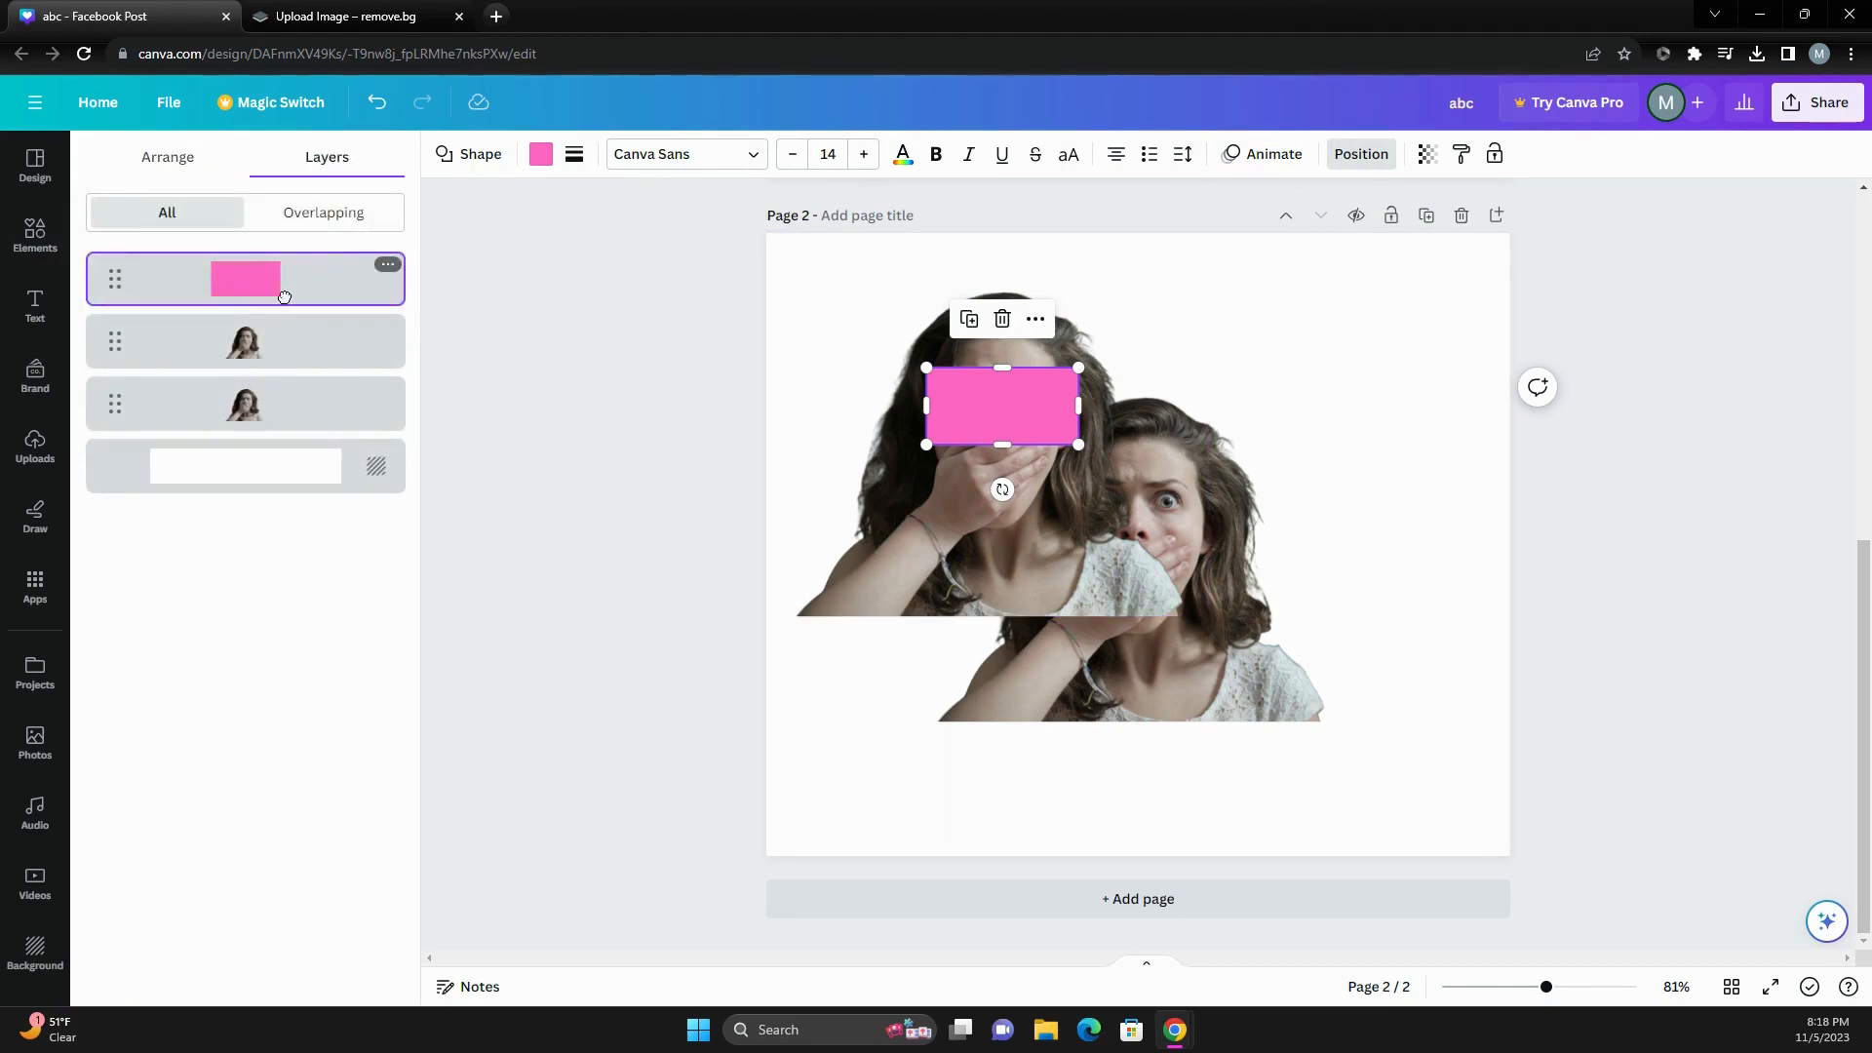